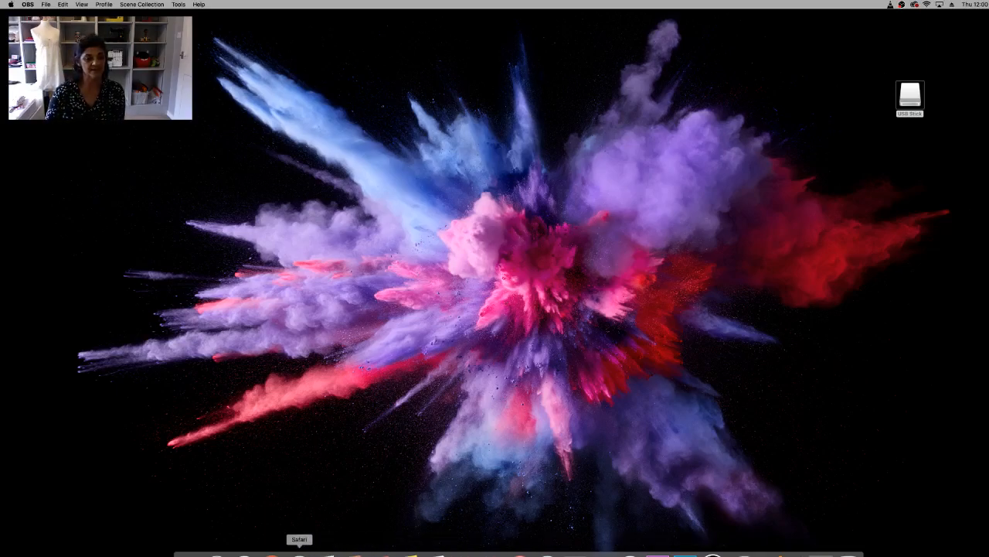
{"action": "mouse_move", "coordinate": [272, 538]}
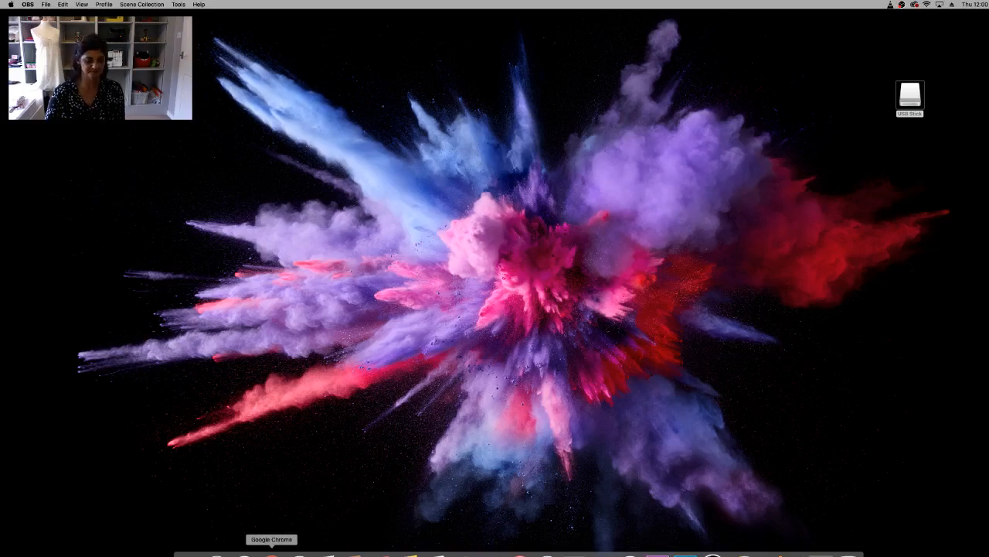
Launch Google Chrome and search the web for 'wilcom truesizer'
{"action": "left_click", "coordinate": [272, 554]}
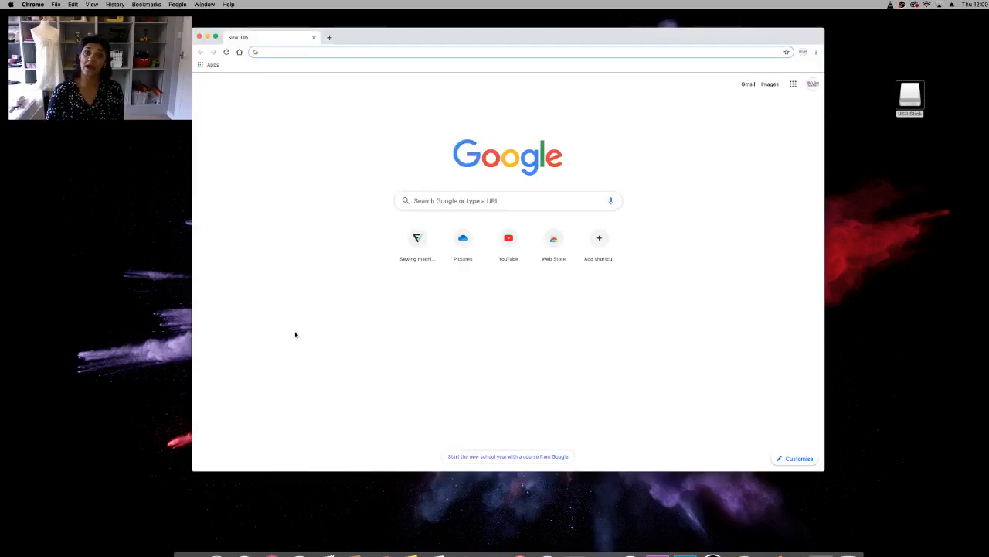
{"action": "type", "text": "wilcom truesizer"}
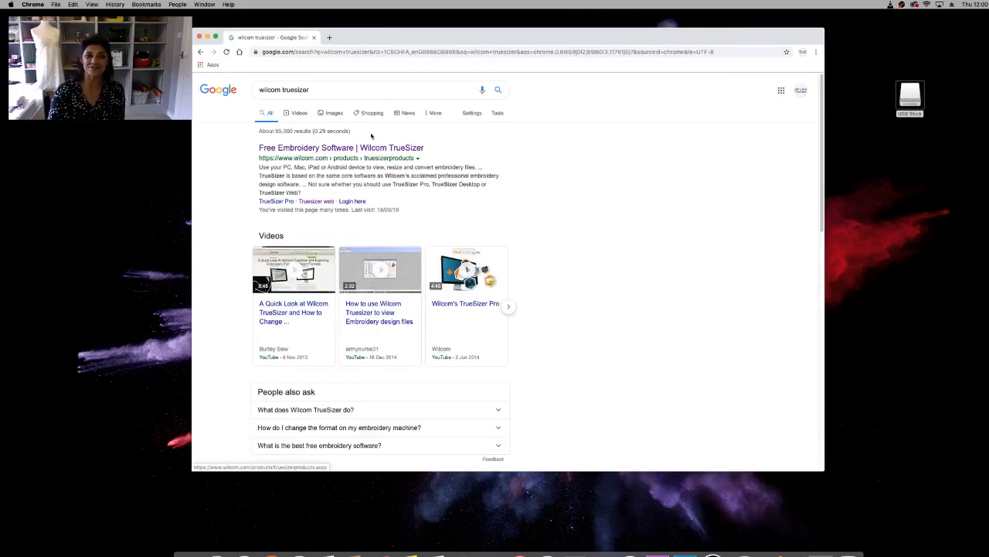
Open the 'Free Embroidery Software | Wilcom TrueSizer' result listing the TrueSizer versions
{"action": "left_click", "coordinate": [340, 148]}
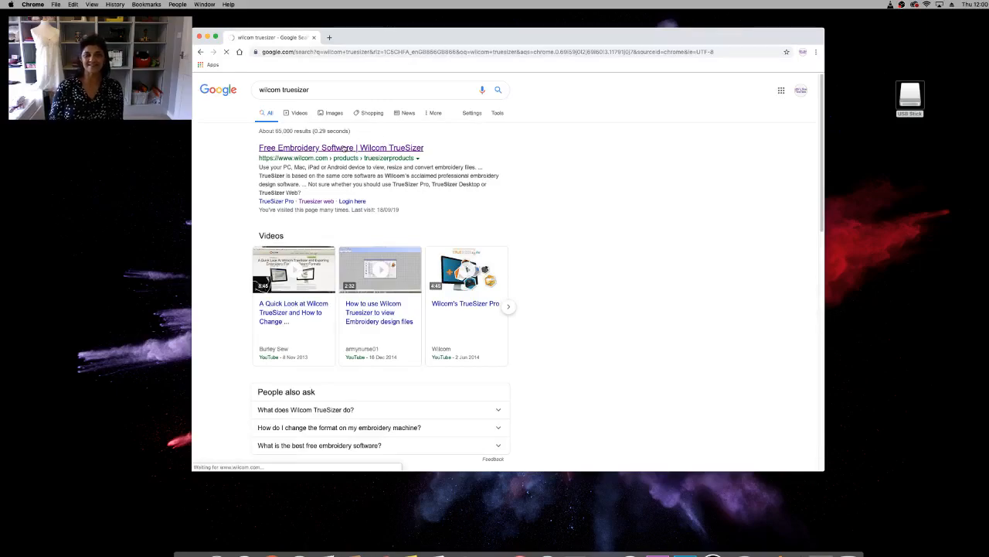
{"action": "left_click", "coordinate": [340, 148]}
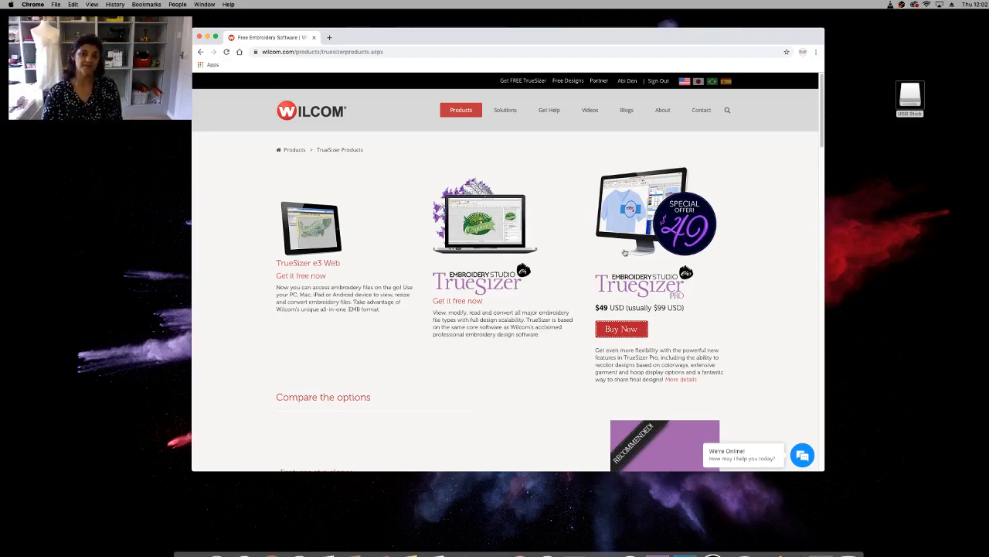
{"action": "mouse_move", "coordinate": [615, 244]}
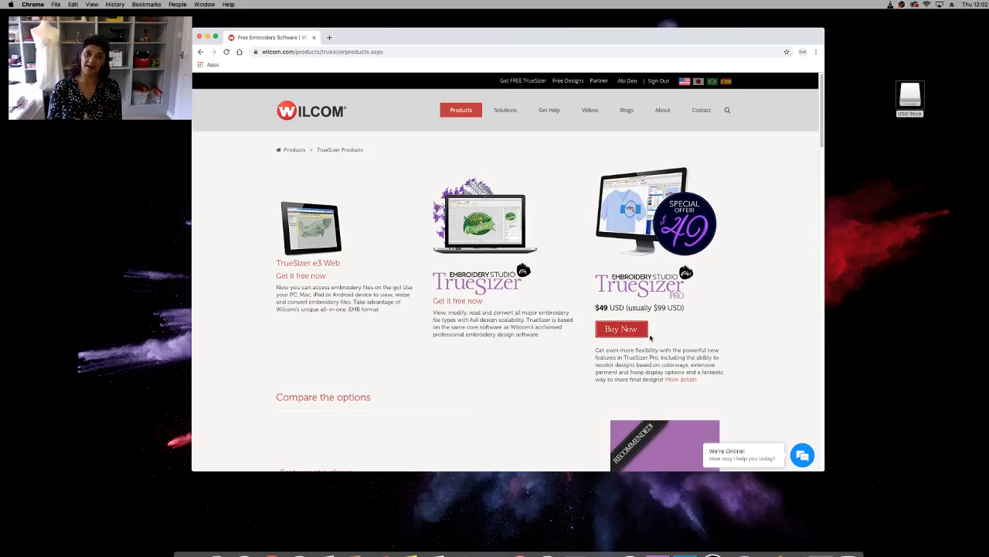
{"action": "mouse_move", "coordinate": [477, 368]}
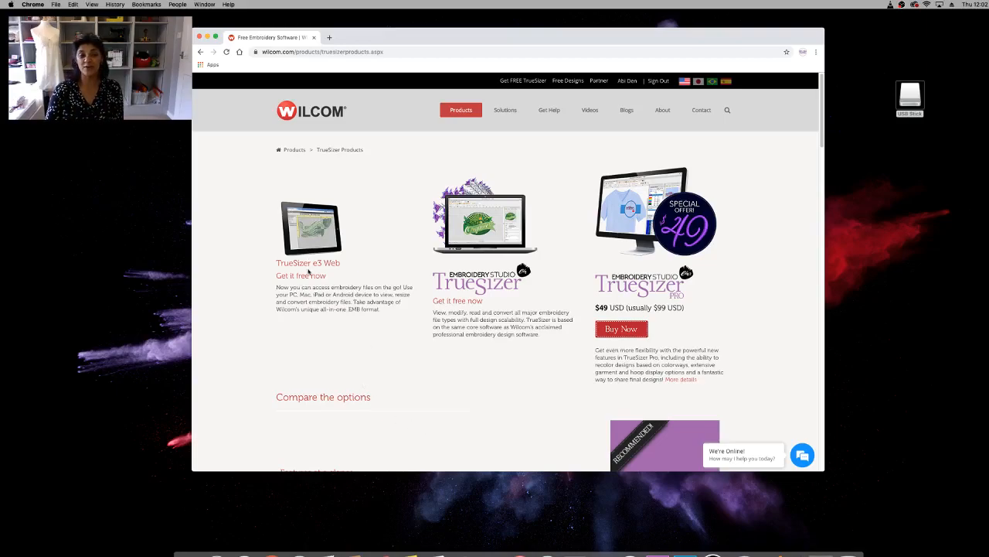
{"action": "mouse_move", "coordinate": [300, 275]}
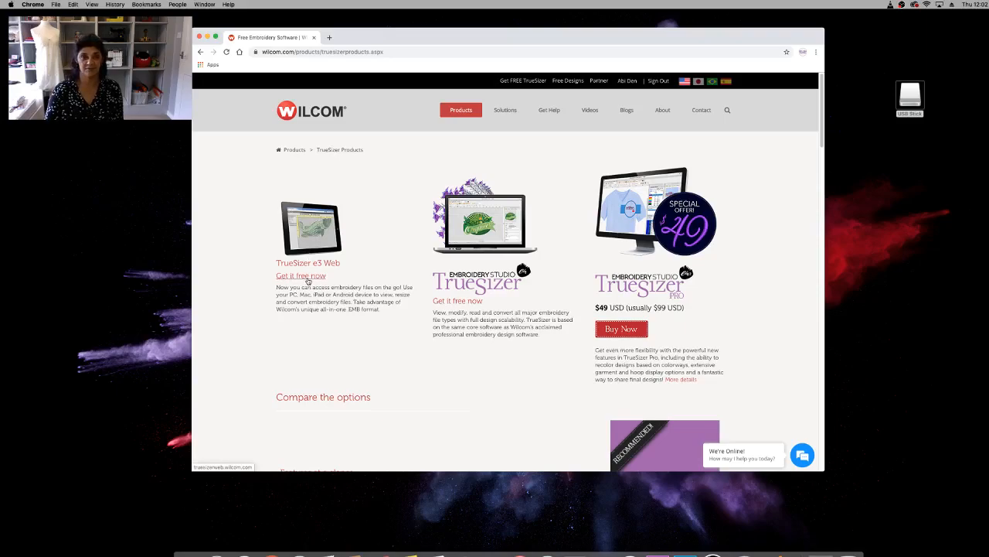
Start TrueSizer e3 Web via 'Get it free now' and accept the Welcome dialog to load the demo fish design
{"action": "left_click", "coordinate": [300, 275]}
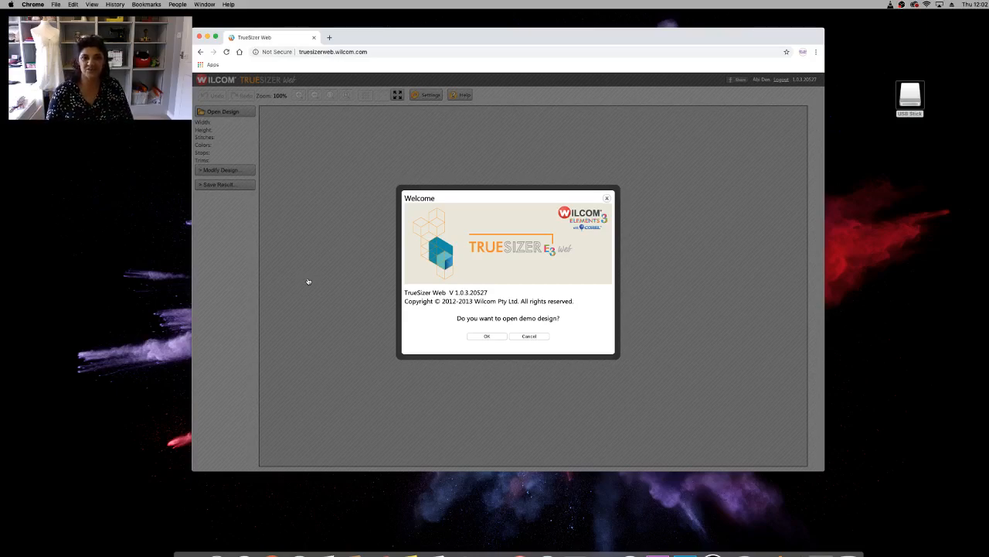
{"action": "mouse_move", "coordinate": [308, 391]}
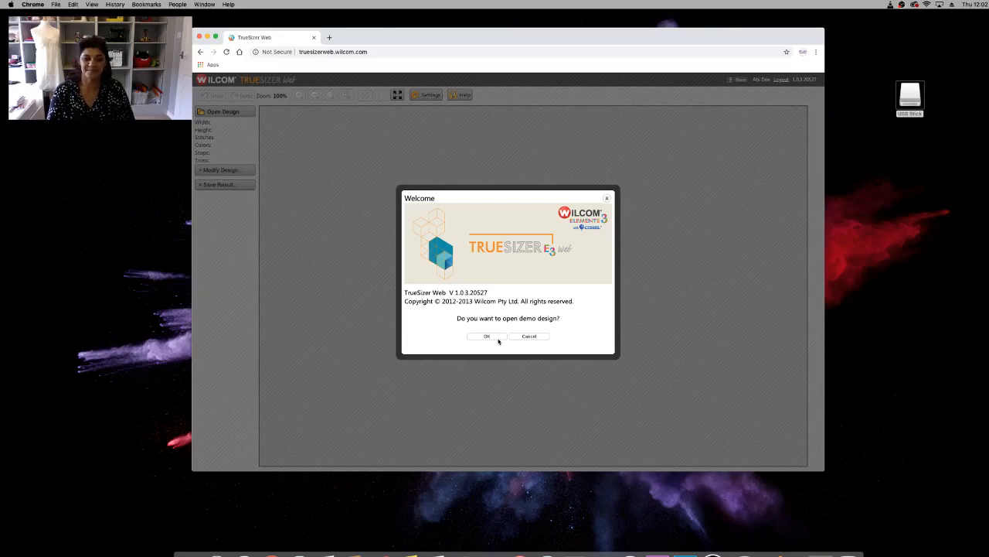
{"action": "left_click", "coordinate": [487, 337]}
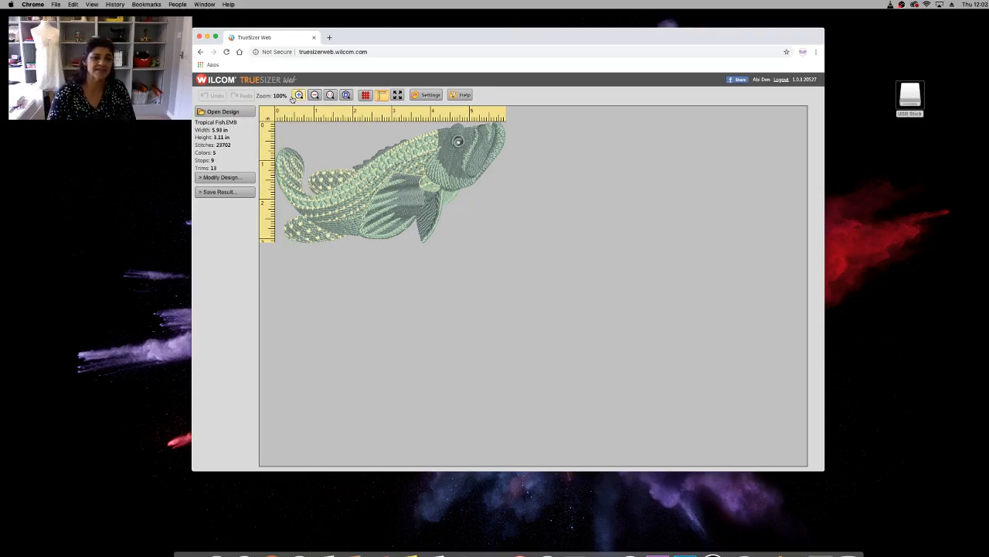
Zoom the demo fish design in and out until it fills the design area
{"action": "left_click", "coordinate": [298, 95]}
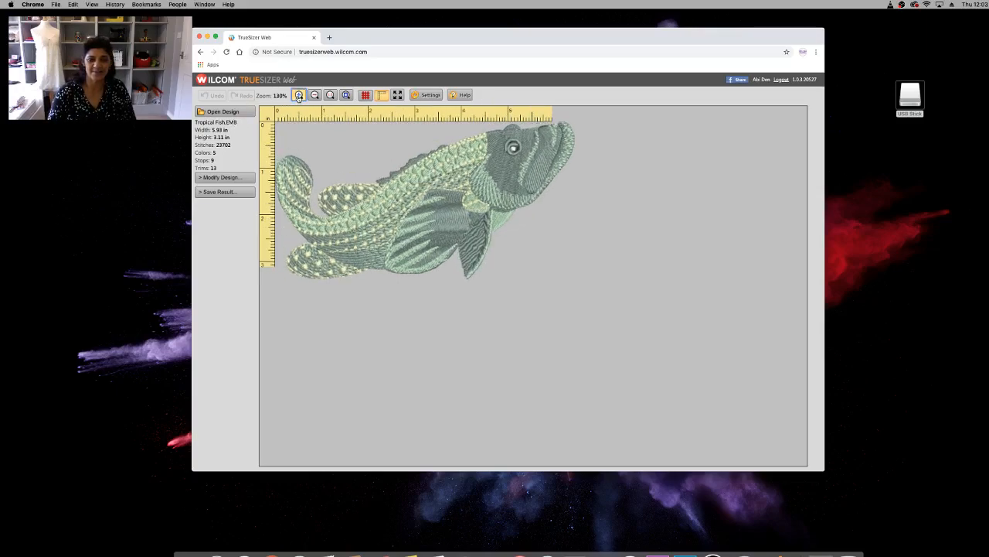
{"action": "left_click", "coordinate": [299, 94]}
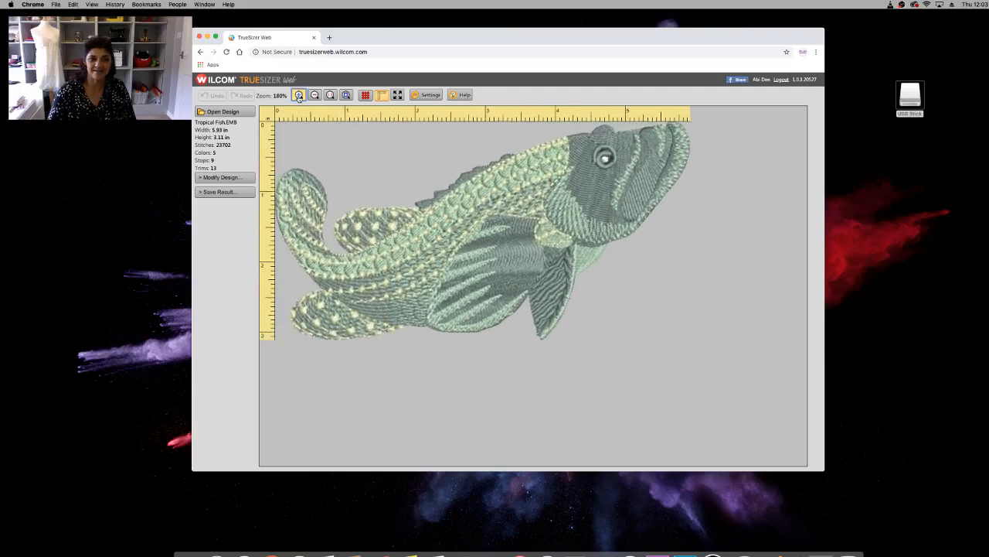
{"action": "left_click", "coordinate": [315, 95]}
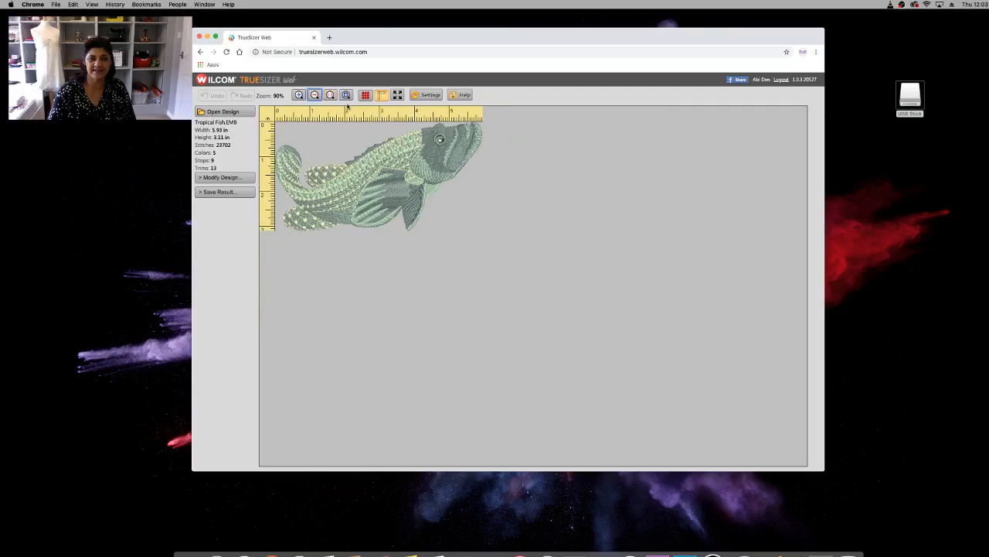
{"action": "left_click", "coordinate": [346, 94]}
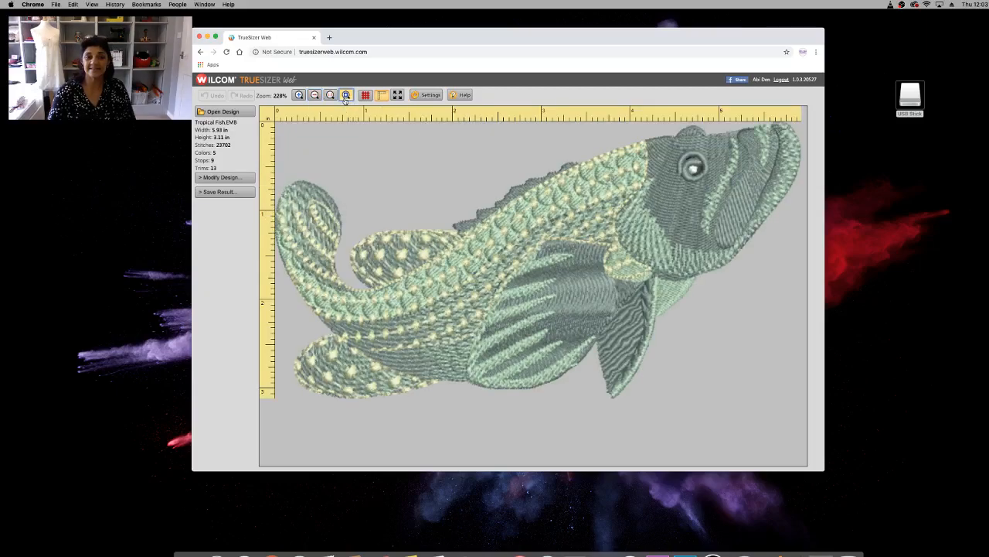
{"action": "left_click", "coordinate": [364, 96]}
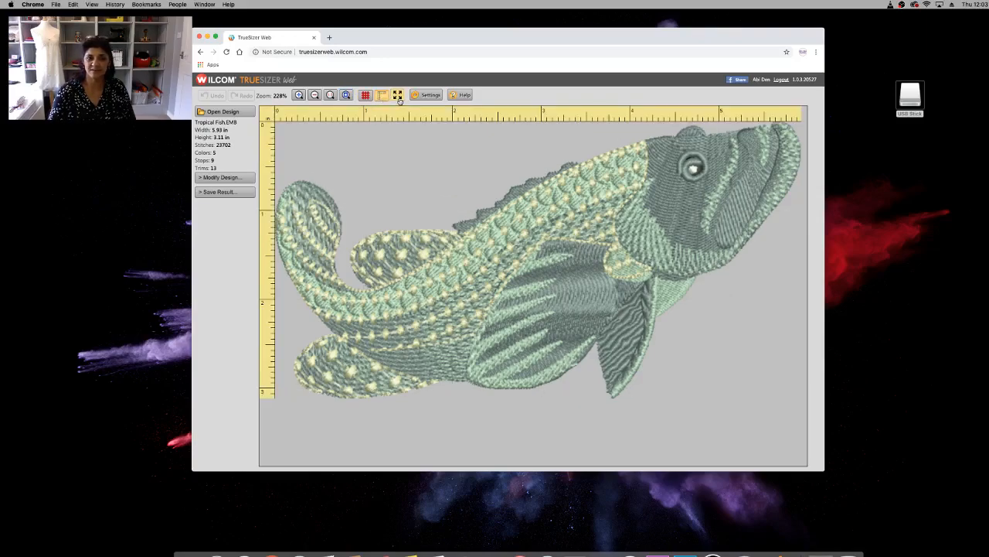
{"action": "left_click", "coordinate": [399, 94]}
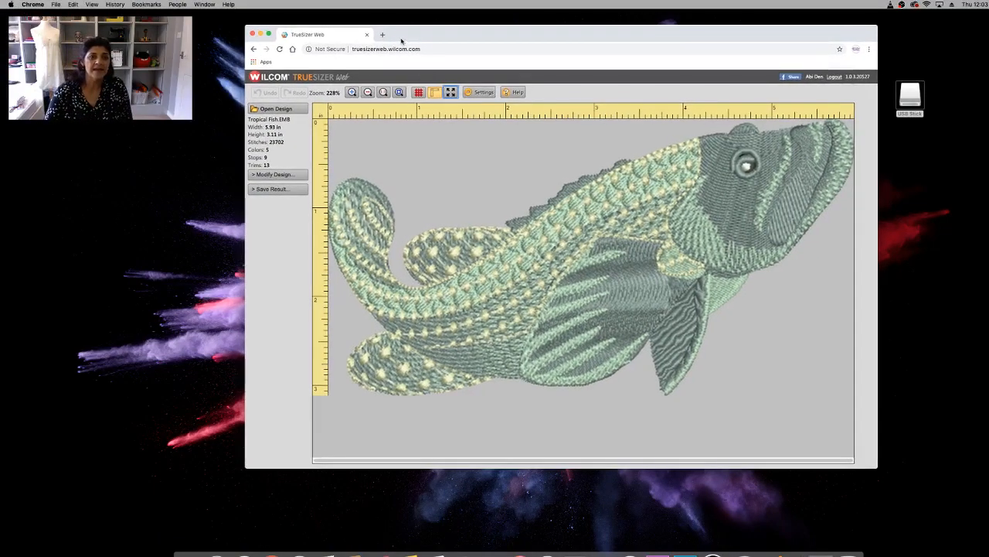
{"action": "left_click", "coordinate": [479, 92]}
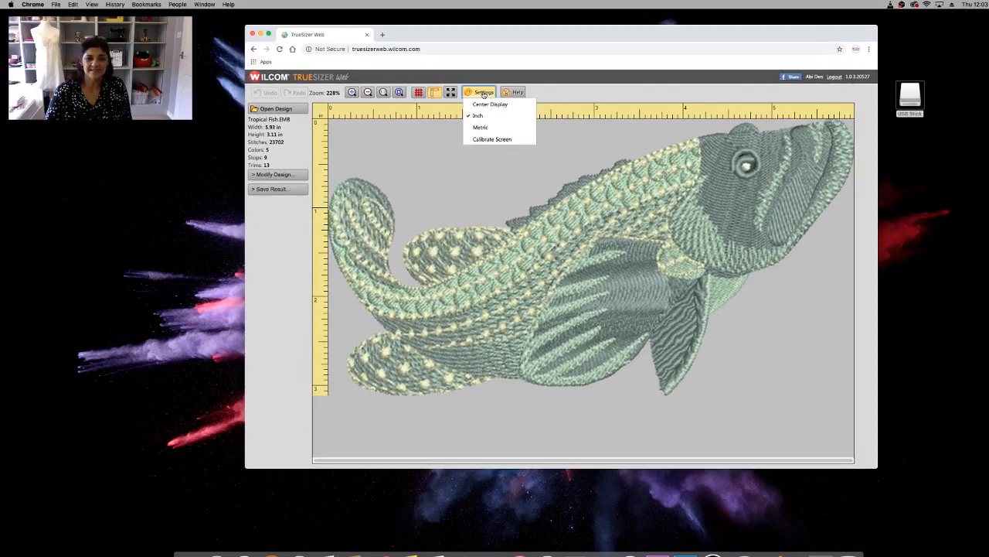
{"action": "left_click", "coordinate": [490, 105]}
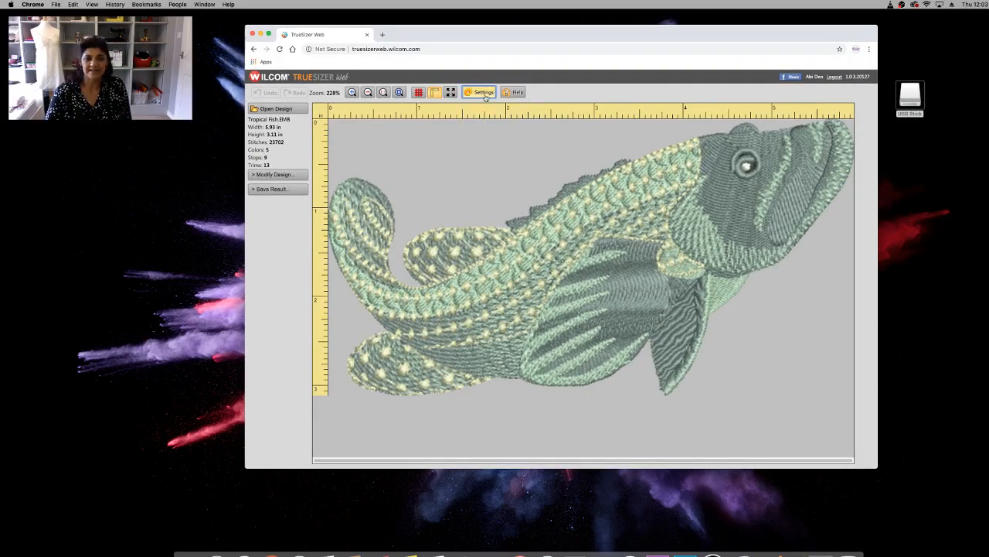
{"action": "left_click", "coordinate": [482, 93]}
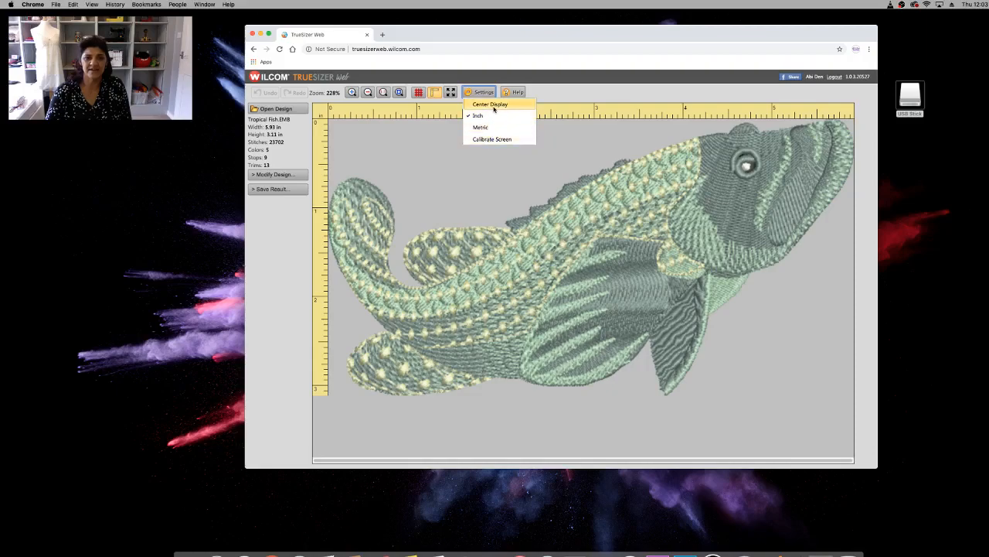
{"action": "left_click", "coordinate": [516, 92]}
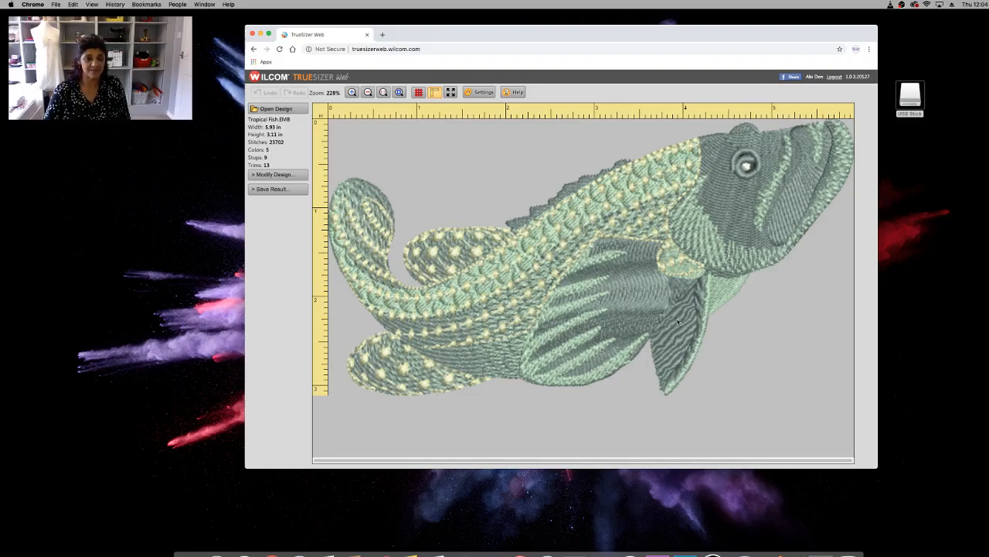
{"action": "mouse_move", "coordinate": [343, 210]}
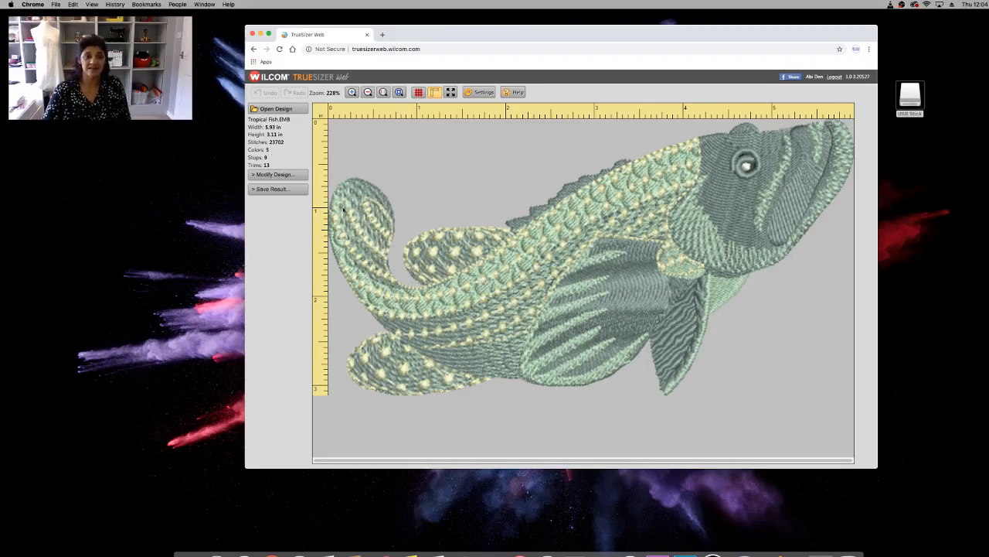
{"action": "mouse_move", "coordinate": [595, 301]}
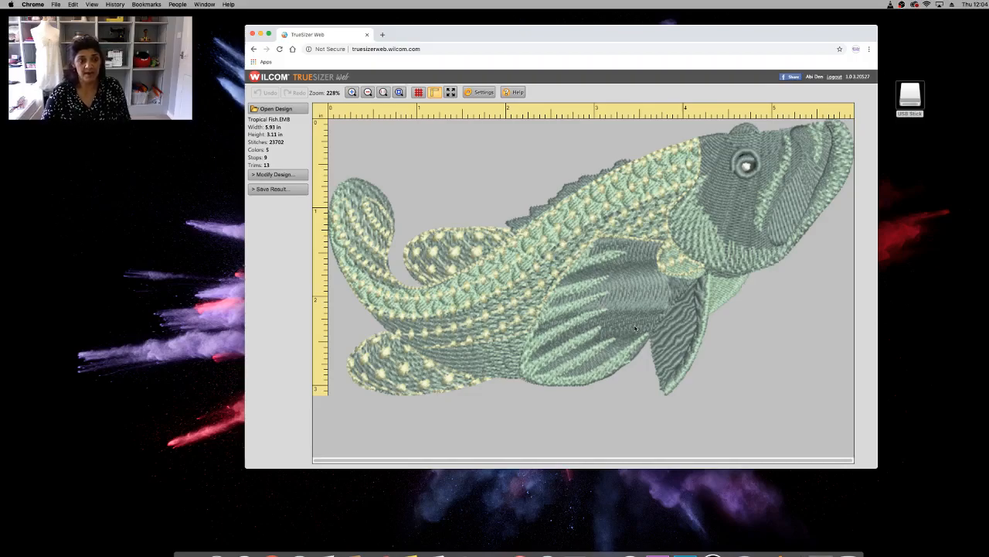
{"action": "mouse_move", "coordinate": [637, 238]}
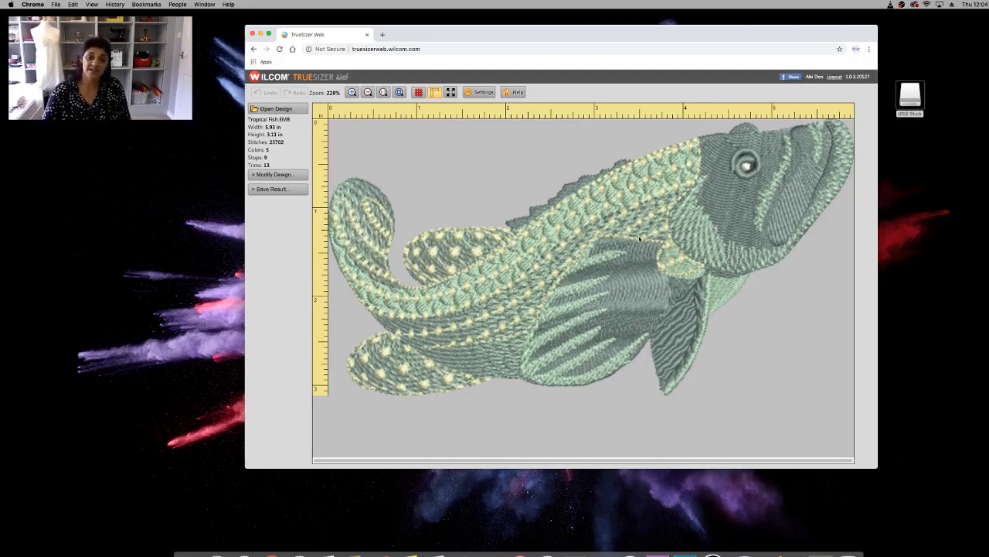
{"action": "mouse_move", "coordinate": [575, 312]}
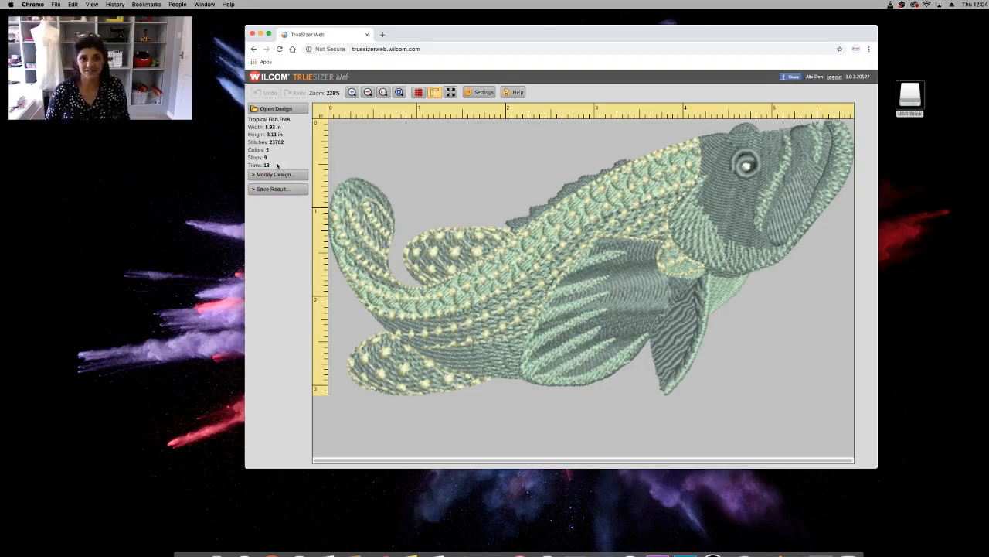
{"action": "mouse_move", "coordinate": [635, 256]}
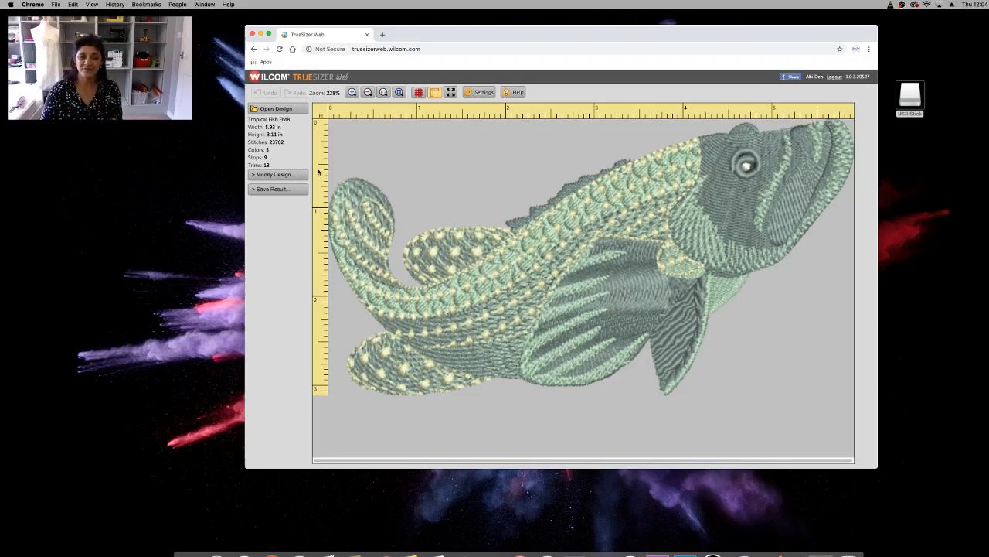
{"action": "mouse_move", "coordinate": [529, 223]}
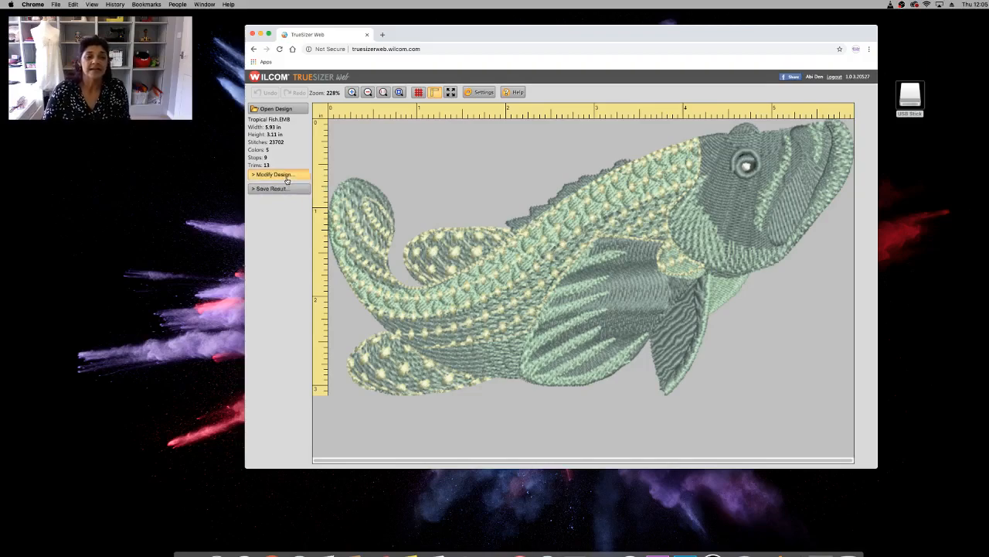
Expand the design modification tools and show the fish at actual 100% size
{"action": "left_click", "coordinate": [274, 173]}
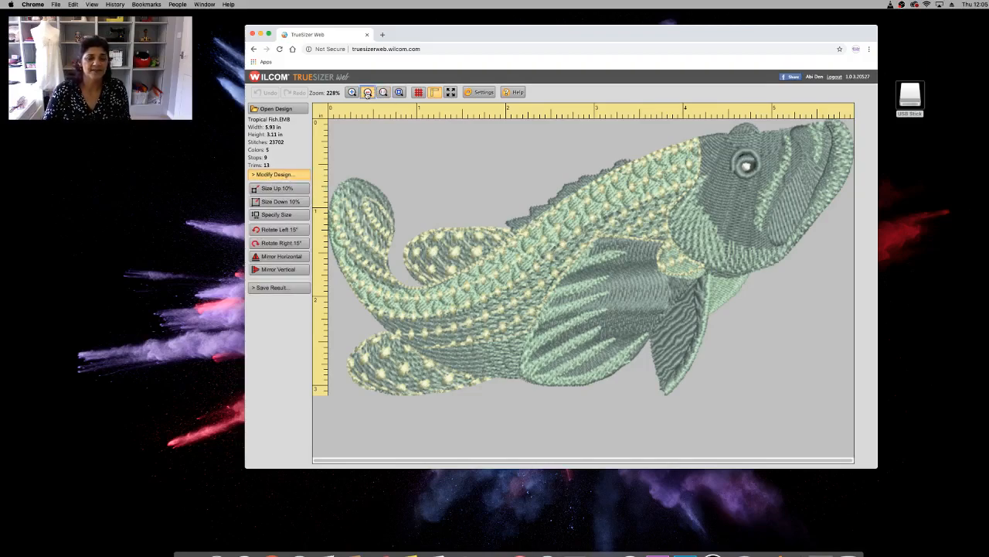
{"action": "left_click", "coordinate": [384, 93]}
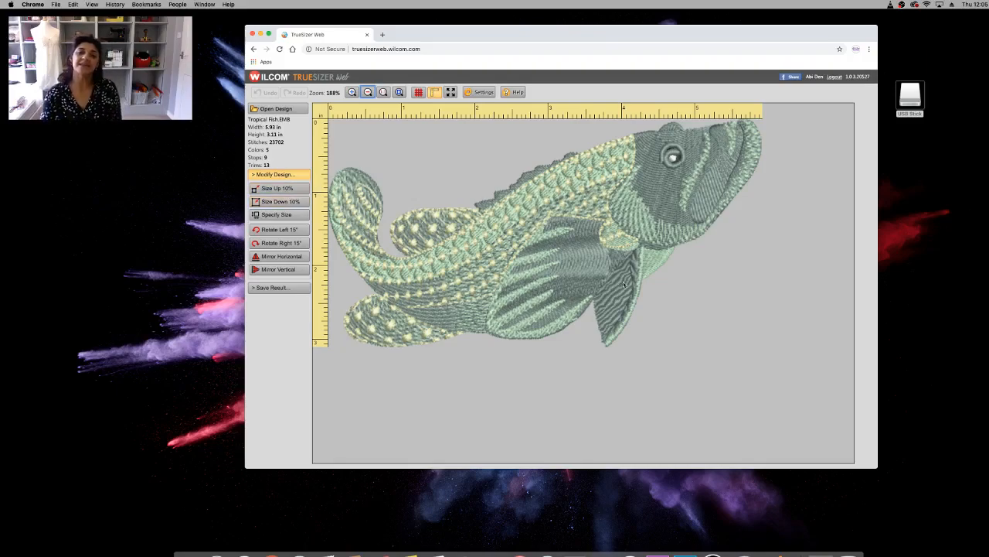
{"action": "mouse_move", "coordinate": [659, 197]}
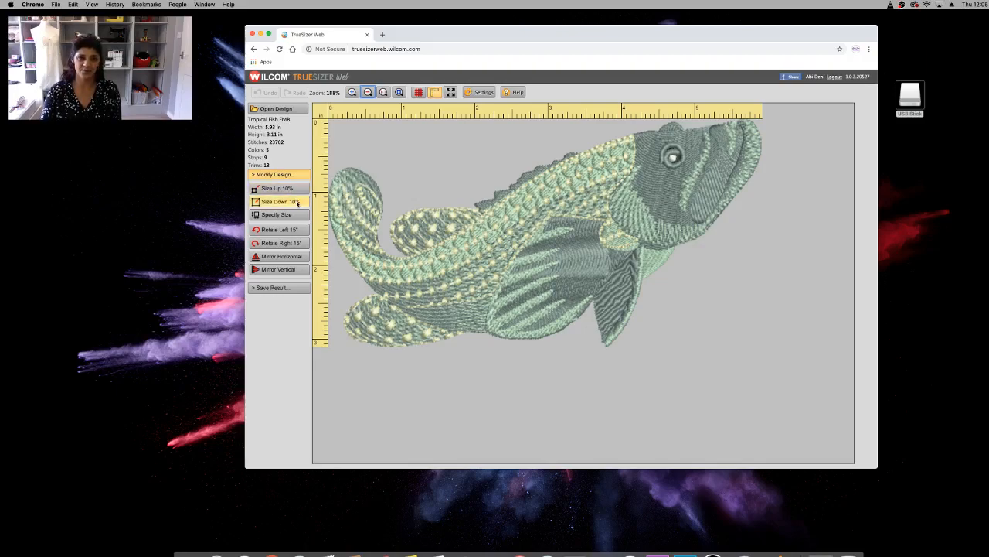
{"action": "mouse_move", "coordinate": [276, 214]}
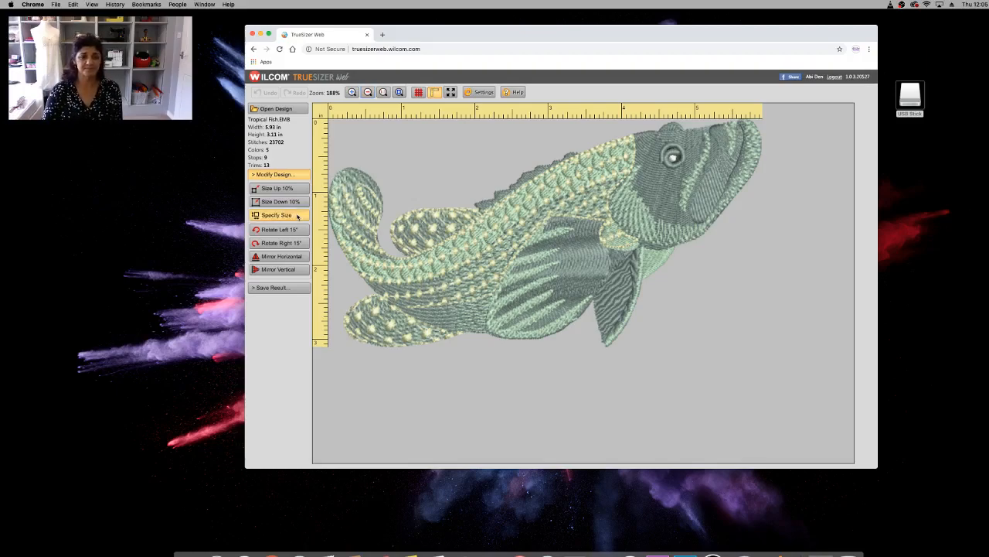
Set the fish design's width to 4 inches via Specify Size, then rotate it right 15°
{"action": "left_click", "coordinate": [275, 213]}
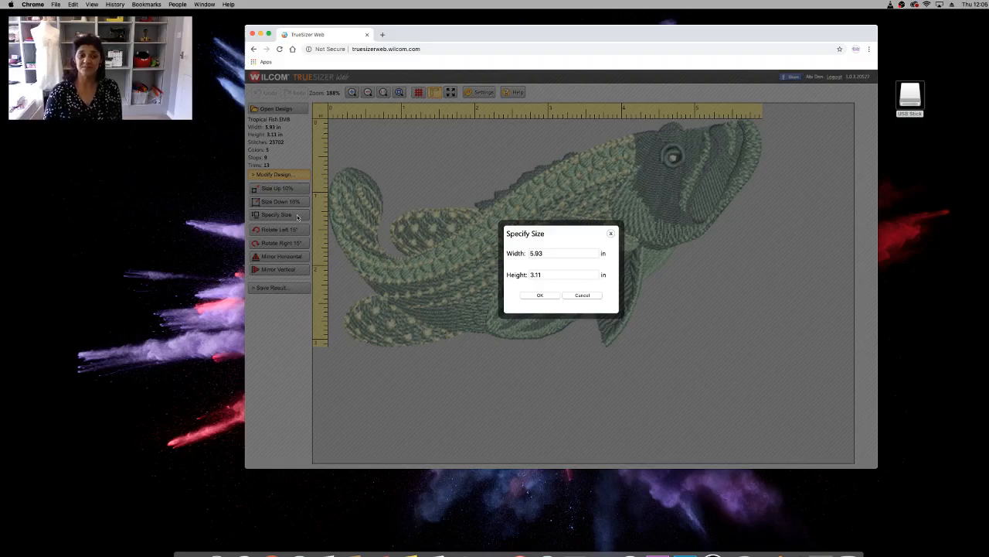
{"action": "left_click", "coordinate": [564, 254]}
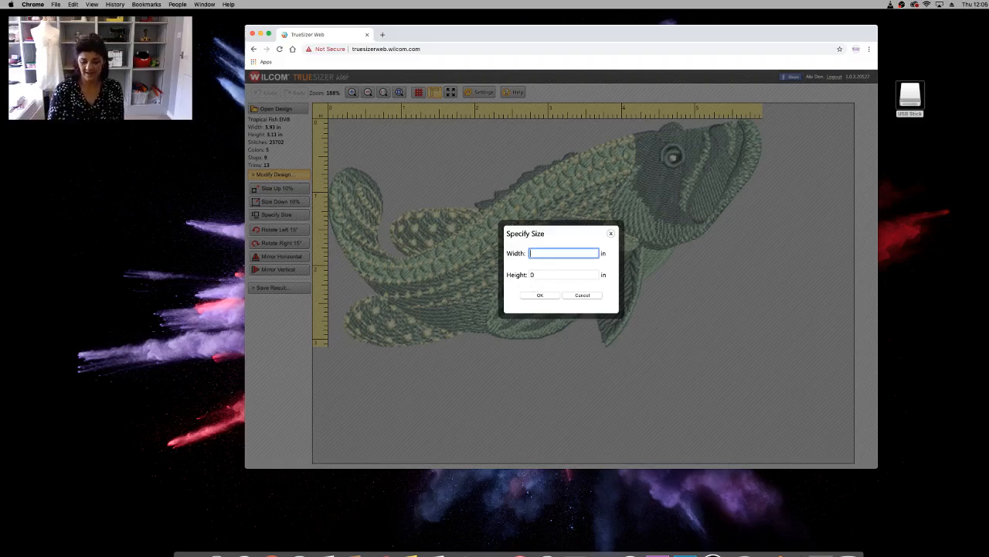
{"action": "type", "text": "4"}
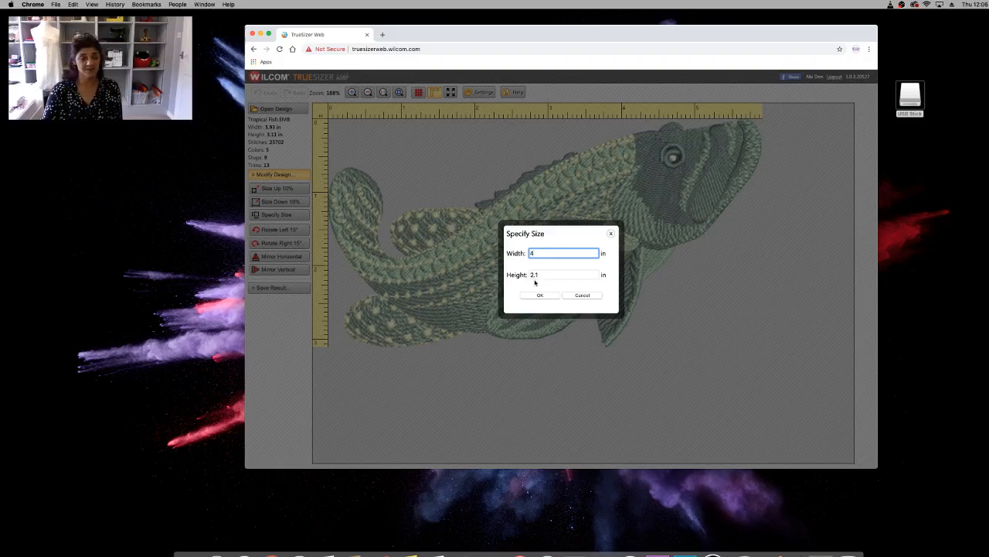
{"action": "left_click", "coordinate": [539, 294]}
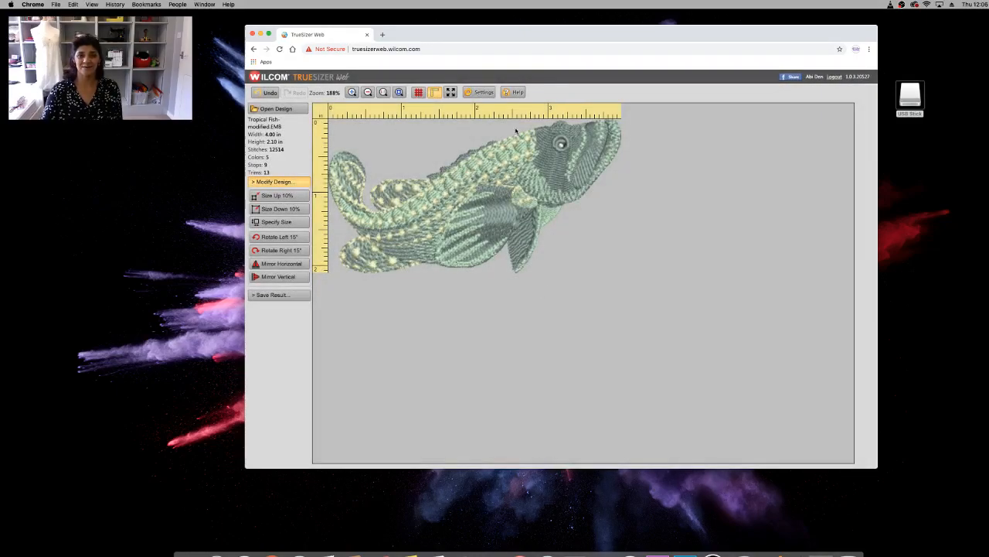
{"action": "mouse_move", "coordinate": [609, 173]}
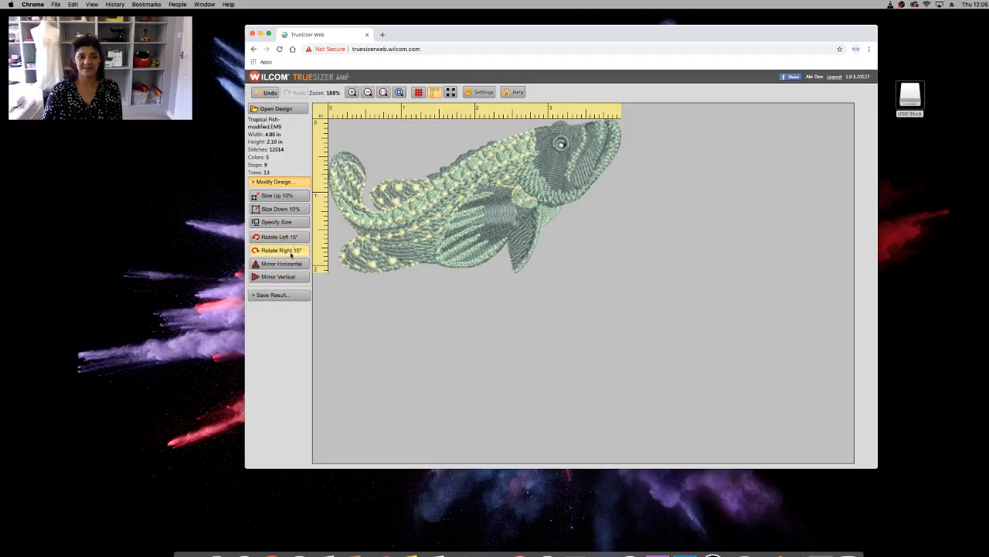
{"action": "left_click", "coordinate": [278, 251]}
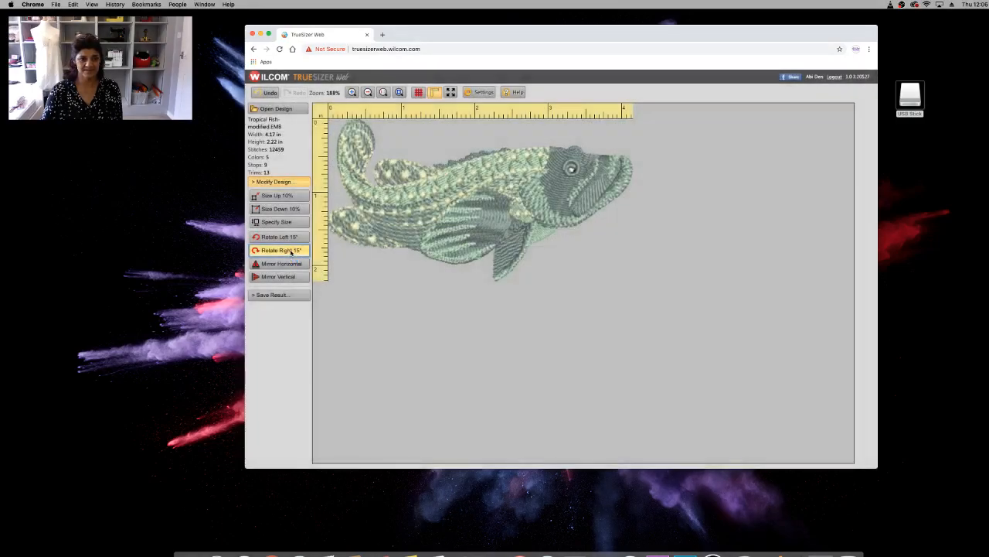
Mirror the fish horizontally to face left, try vertical mirroring and undo it, then expand Save Result
{"action": "left_click", "coordinate": [281, 262]}
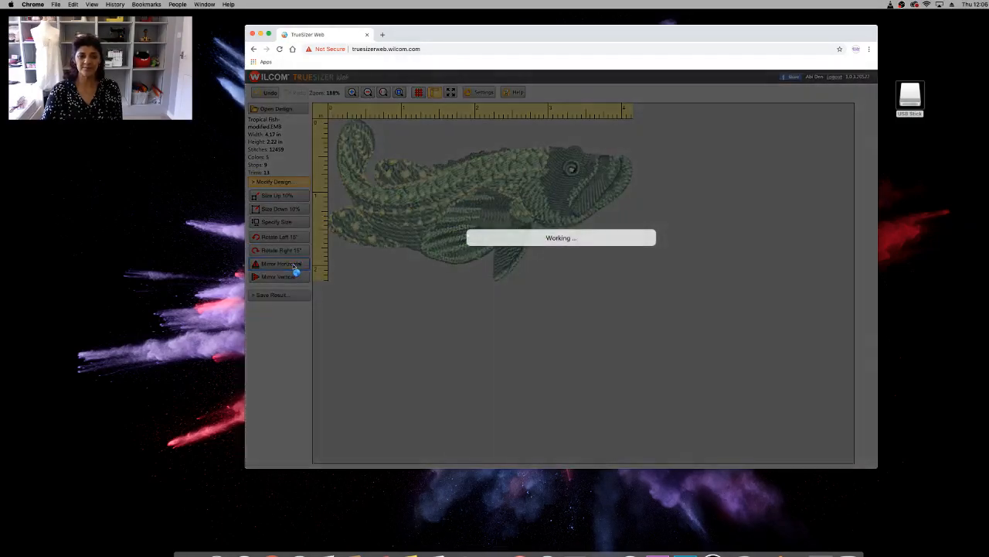
{"action": "left_click", "coordinate": [278, 277]}
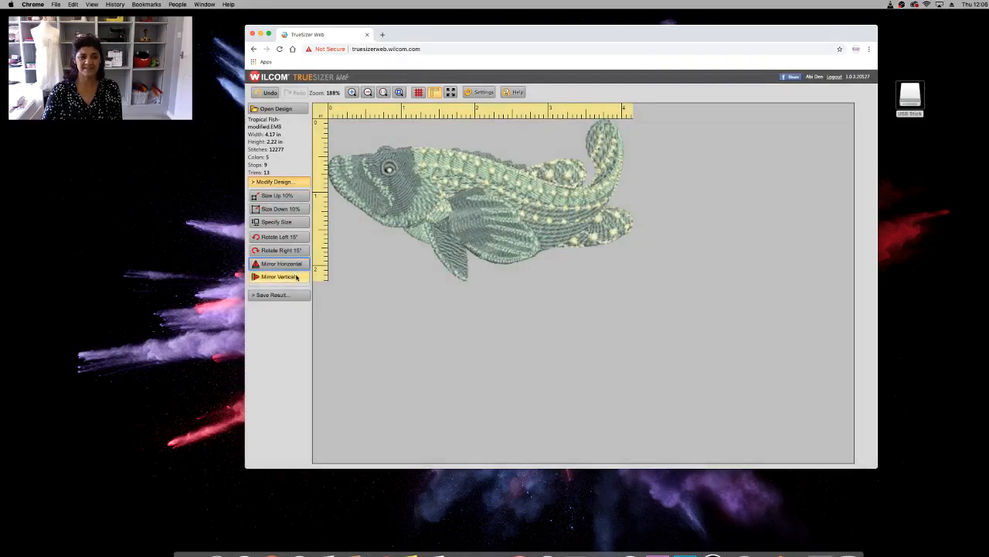
{"action": "left_click", "coordinate": [277, 277]}
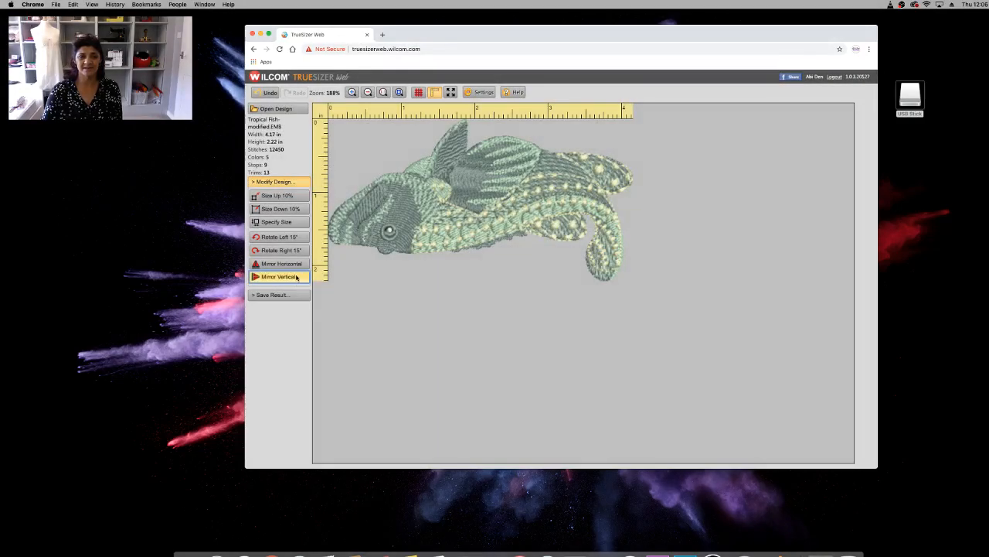
{"action": "left_click", "coordinate": [278, 275]}
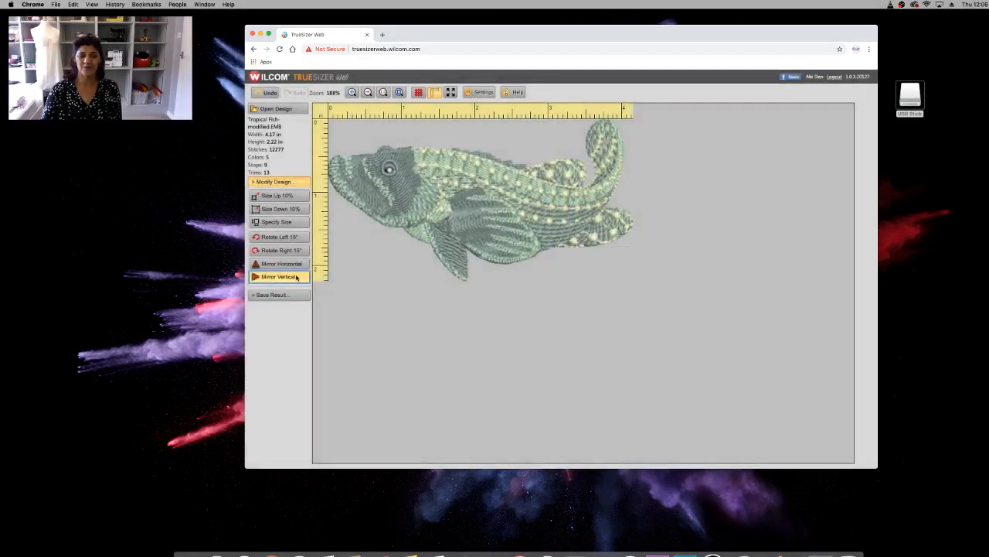
{"action": "left_click", "coordinate": [278, 277]}
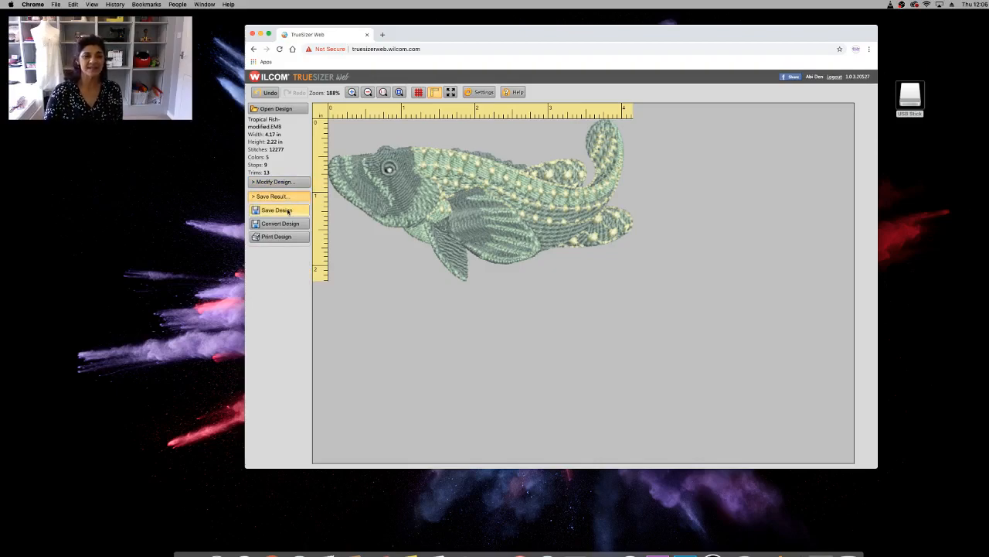
{"action": "left_click", "coordinate": [277, 211]}
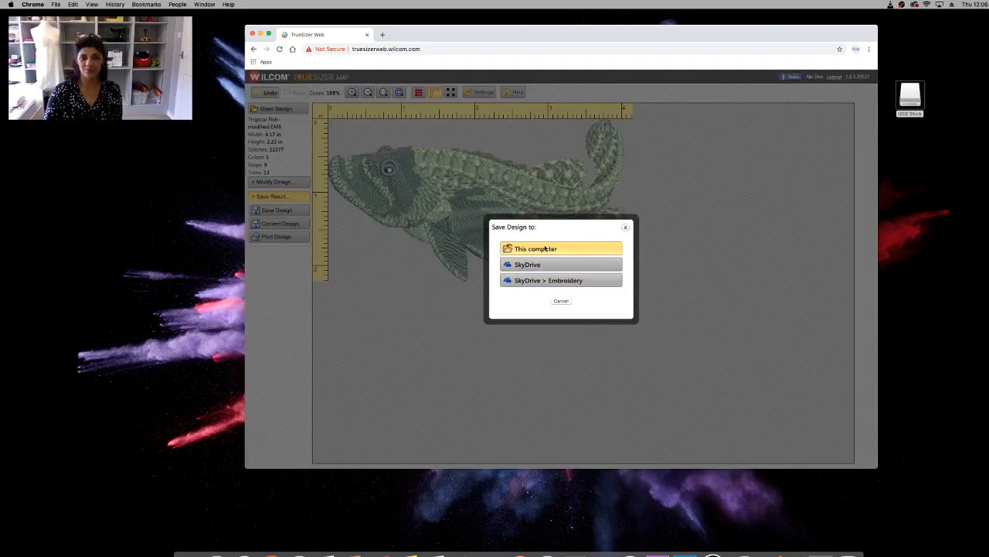
{"action": "left_click", "coordinate": [559, 248]}
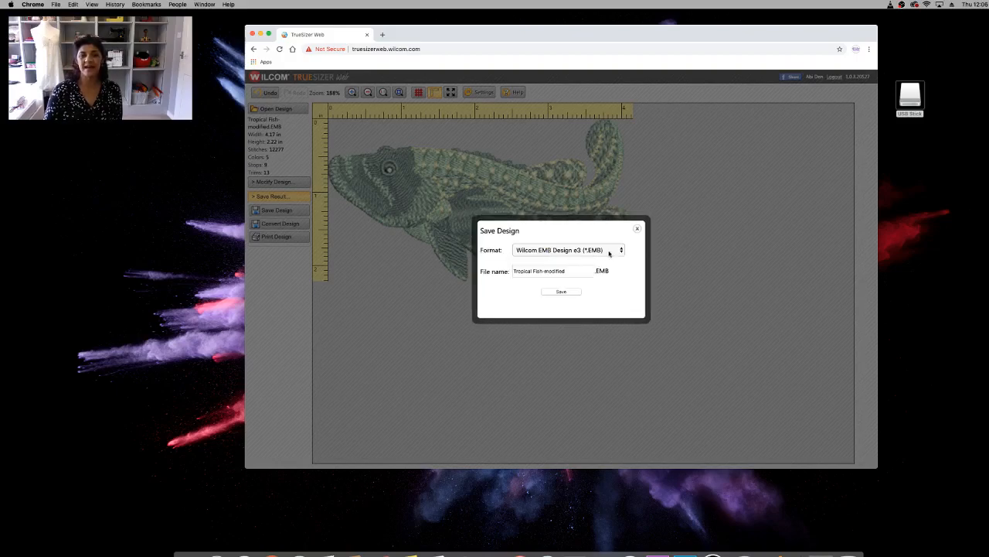
{"action": "left_click", "coordinate": [569, 251]}
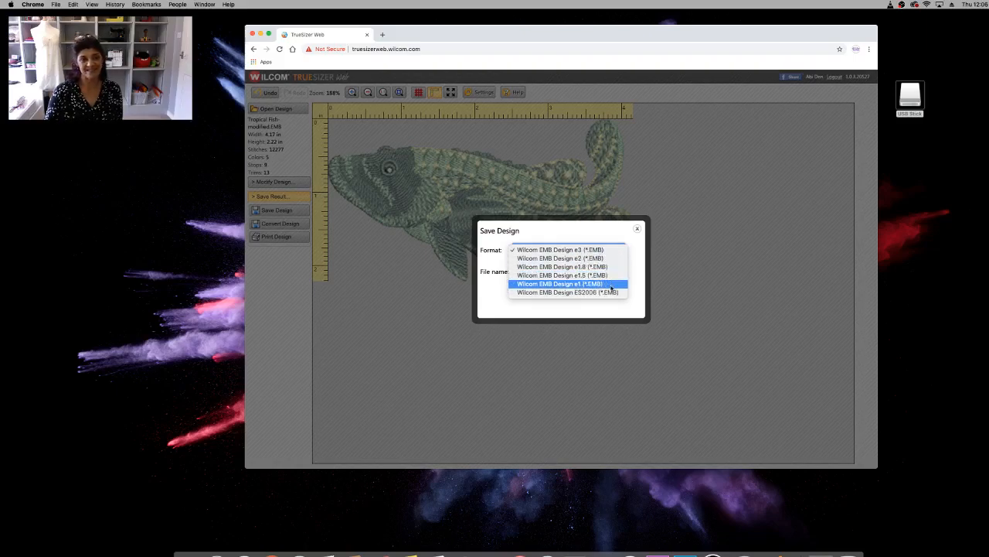
{"action": "left_click", "coordinate": [558, 249]}
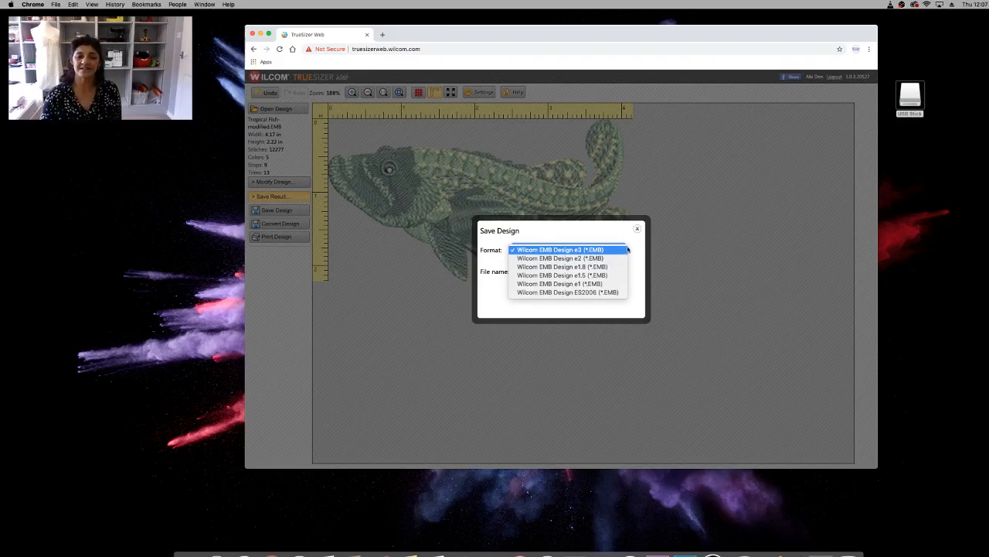
{"action": "left_click", "coordinate": [558, 248]}
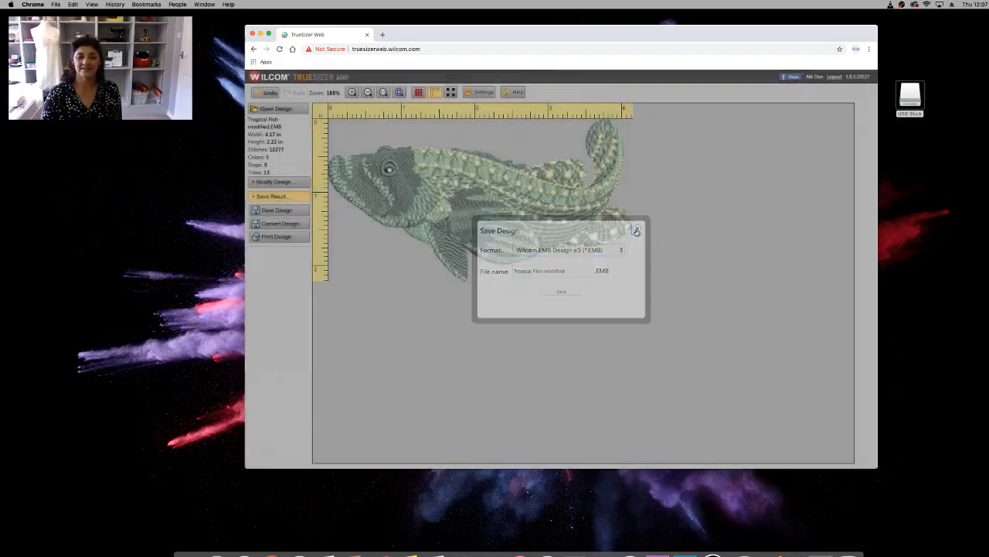
{"action": "left_click", "coordinate": [637, 231]}
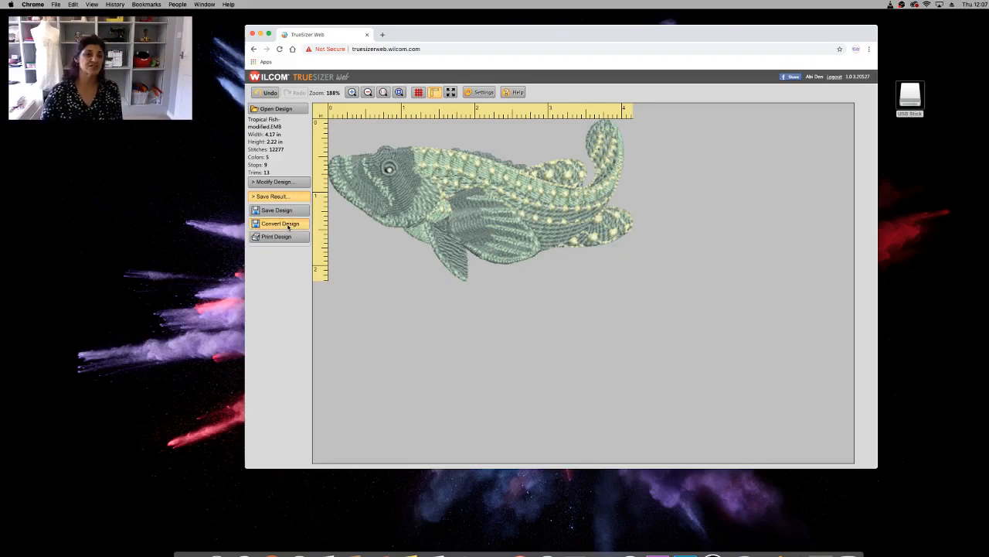
Convert the fish design to Brother/Babylock/Deco PES on this computer, appending 'x4' to the name, and download it
{"action": "left_click", "coordinate": [279, 223]}
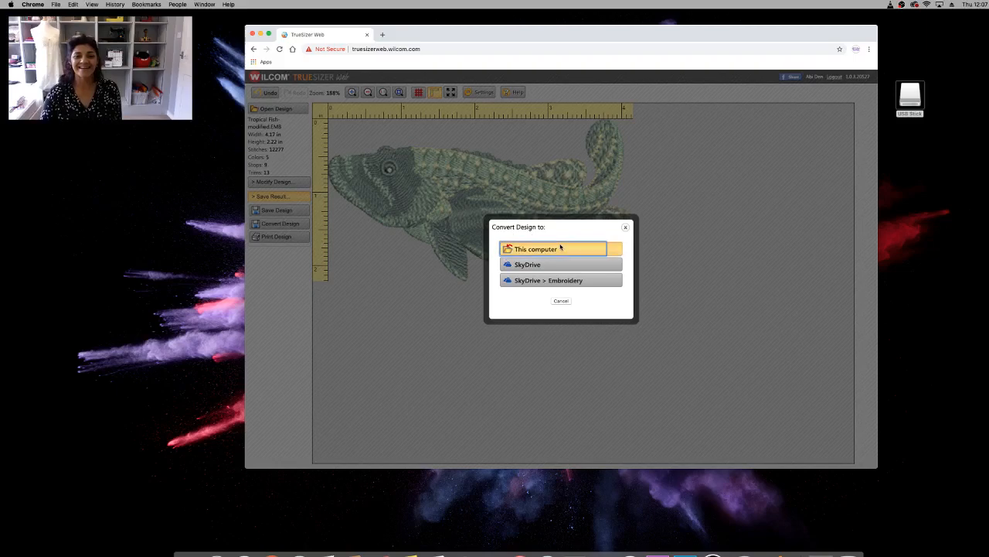
{"action": "left_click", "coordinate": [536, 247]}
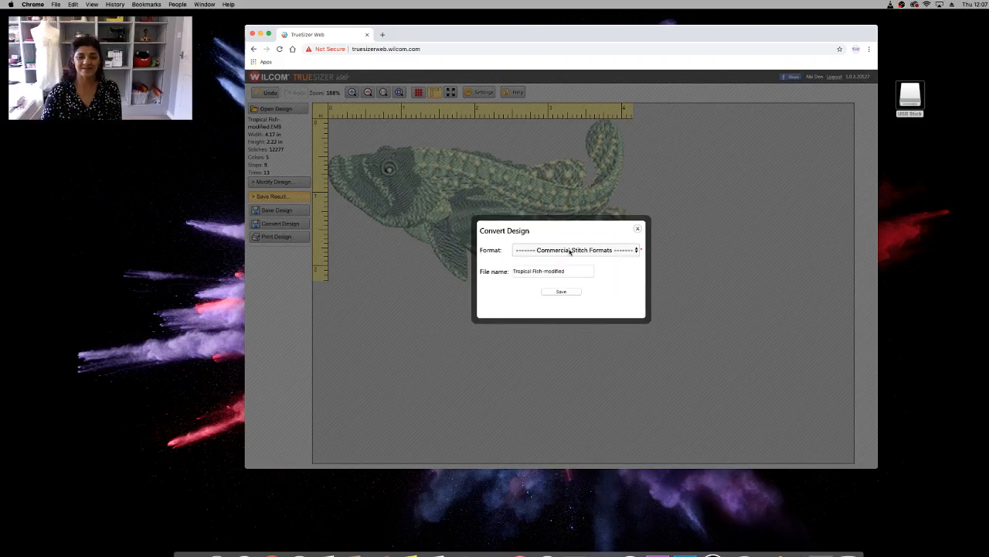
{"action": "left_click", "coordinate": [575, 250]}
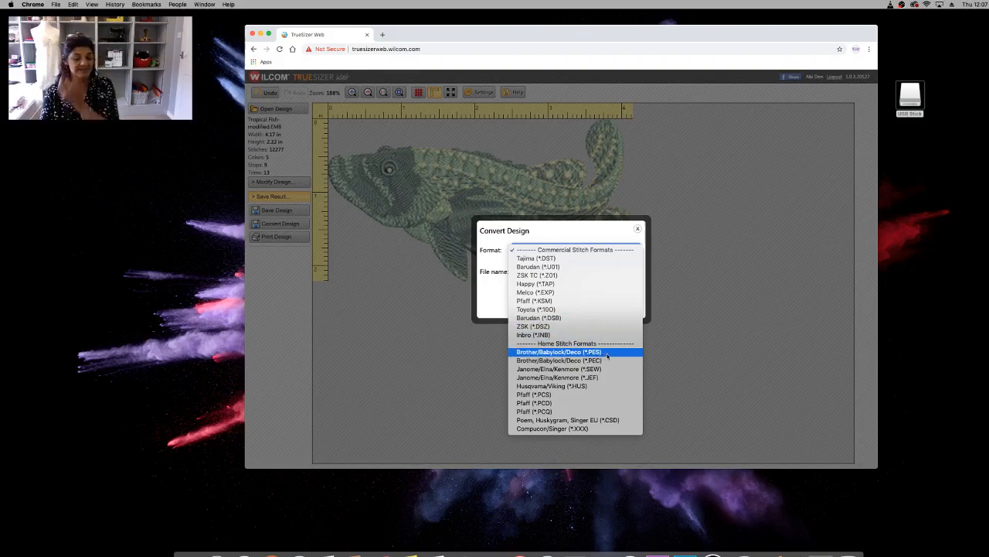
{"action": "left_click", "coordinate": [559, 352]}
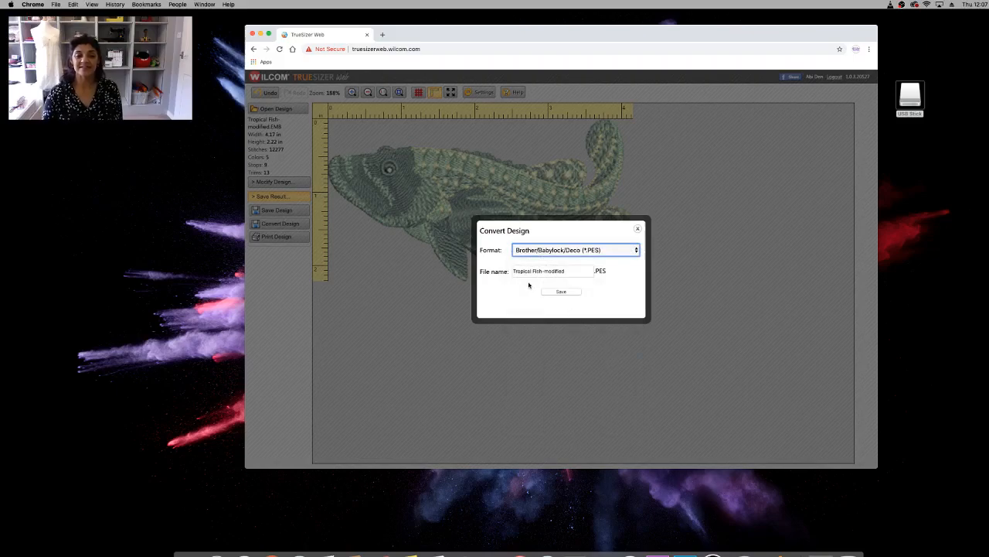
{"action": "left_click", "coordinate": [551, 270]}
{"action": "type", "text": " 4"}
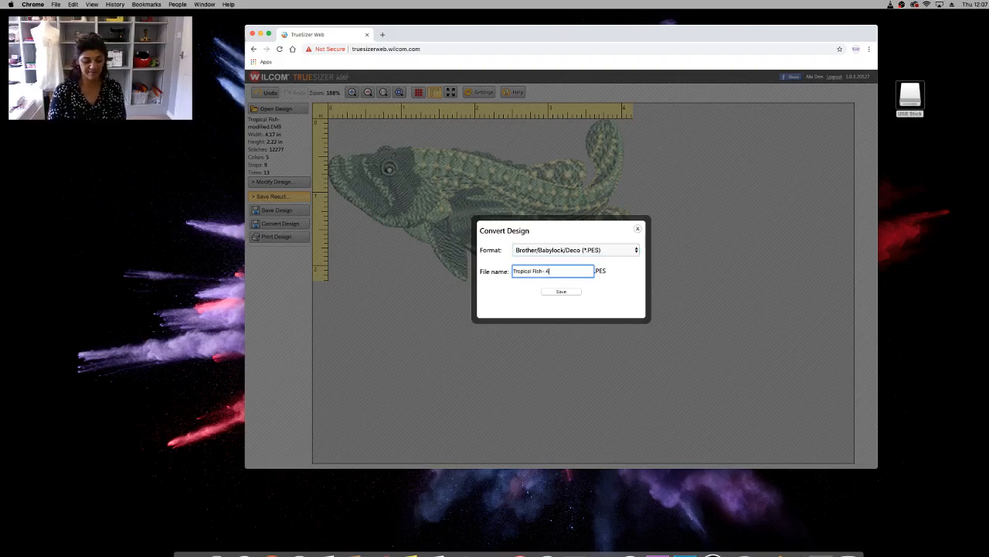
{"action": "type", "text": "x4"}
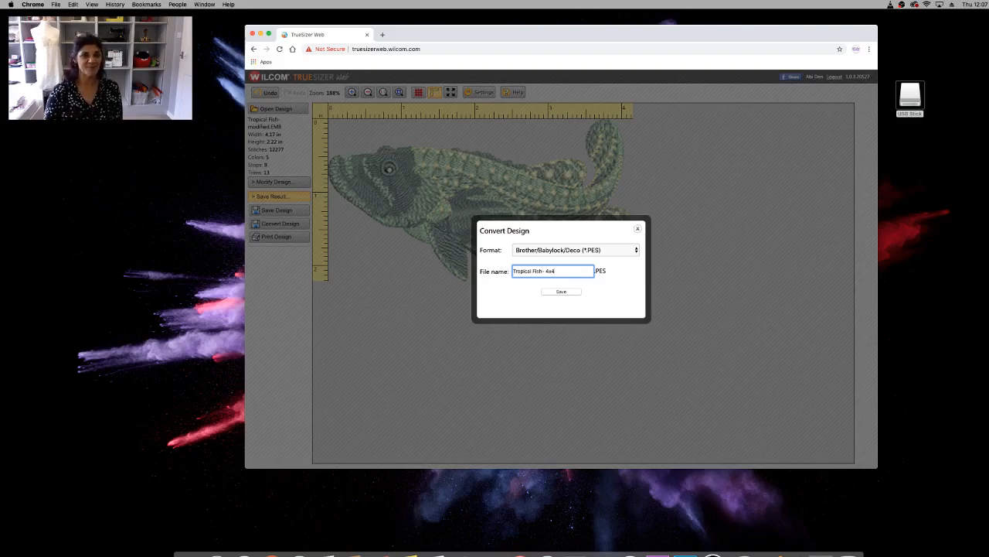
{"action": "left_click", "coordinate": [562, 291]}
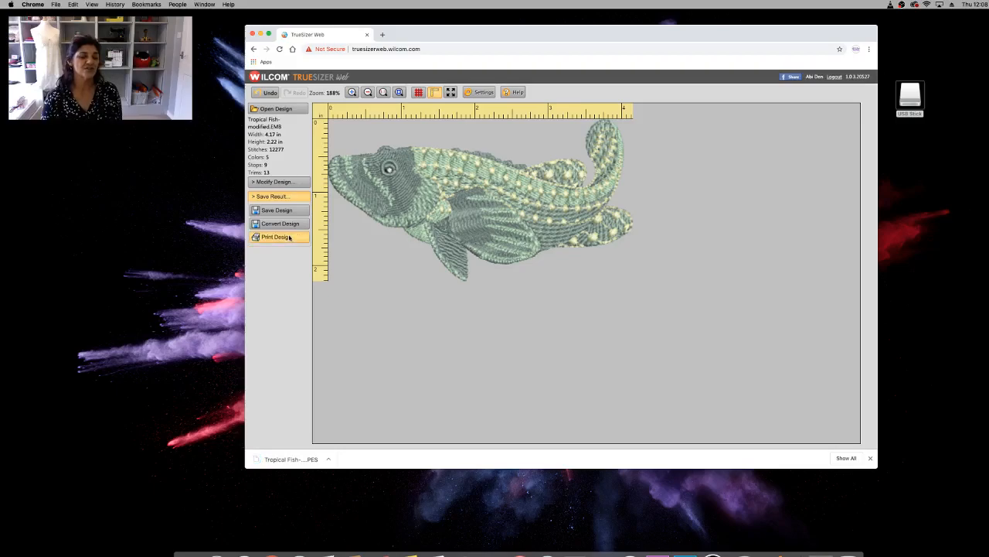
View the printable summary of the fish design's size, stitches and thread colours beside the design, then close it
{"action": "left_click", "coordinate": [277, 236]}
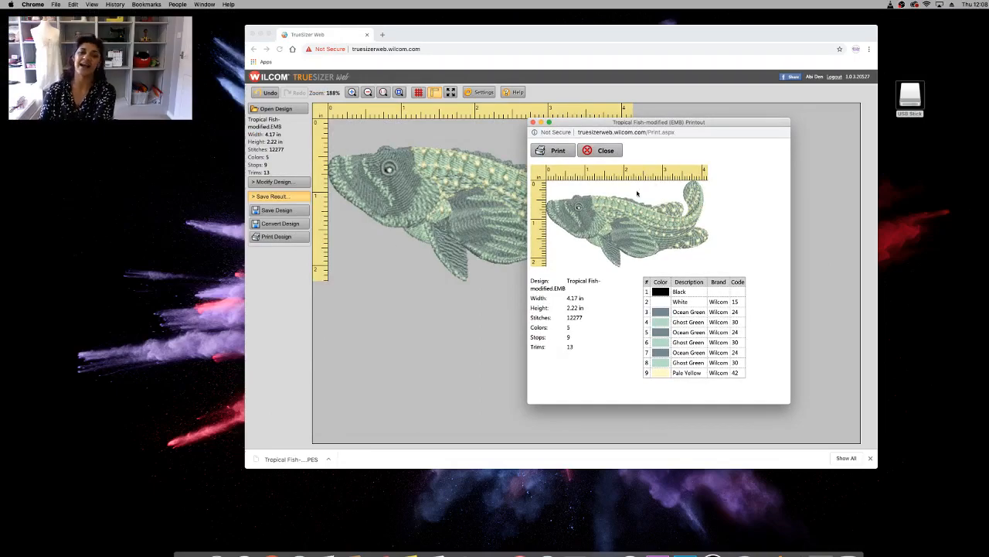
{"action": "left_click_drag", "start_coordinate": [659, 120], "coordinate": [717, 96]}
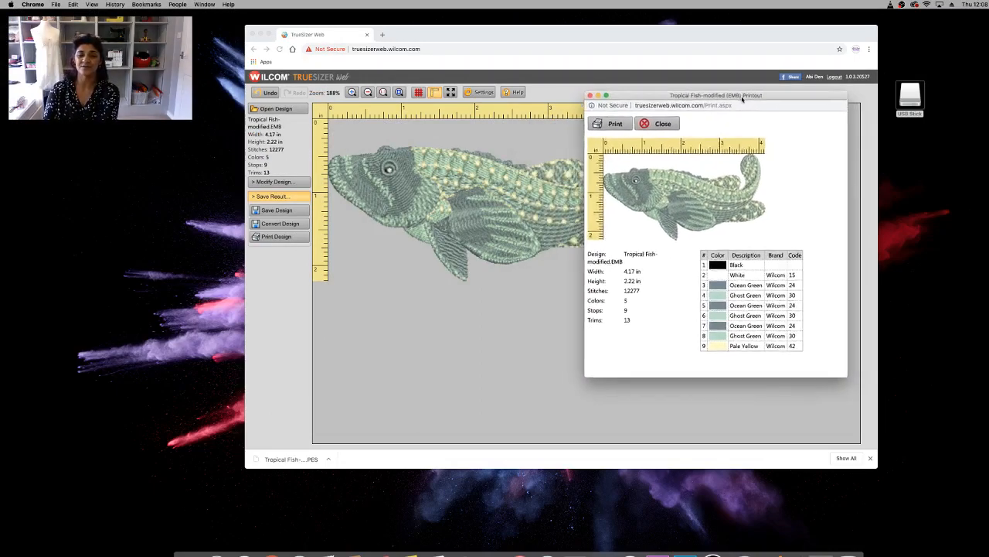
{"action": "left_click_drag", "start_coordinate": [730, 94], "coordinate": [690, 48]}
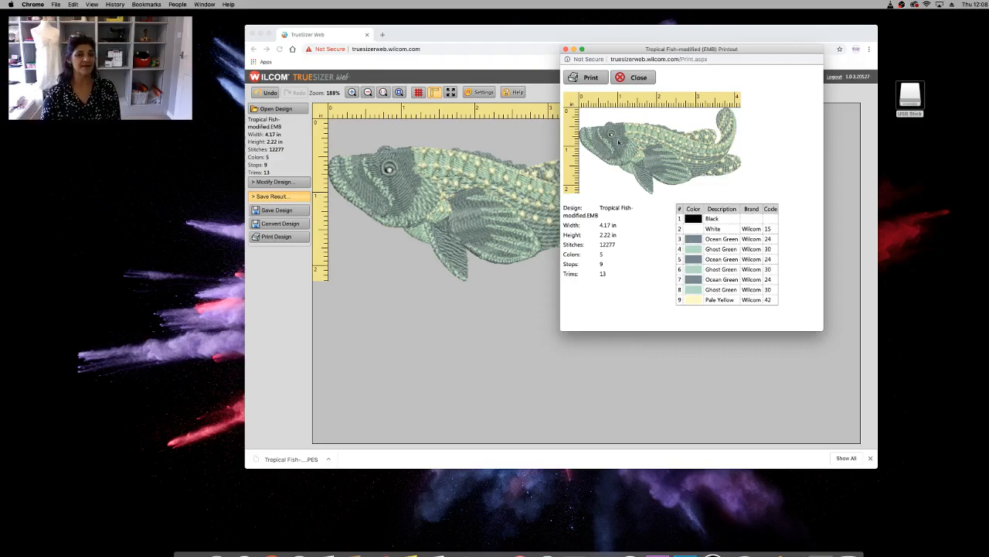
{"action": "mouse_move", "coordinate": [655, 189]}
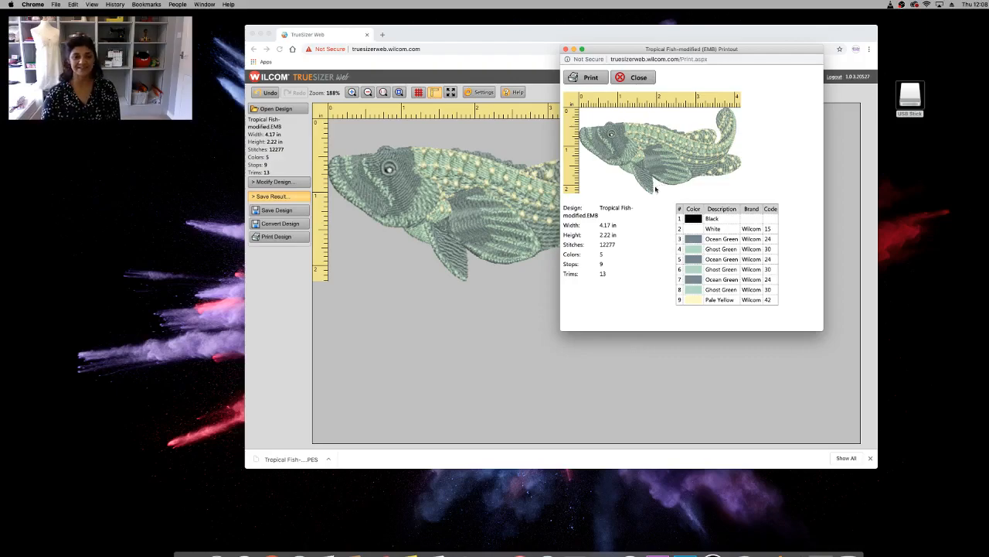
{"action": "mouse_move", "coordinate": [699, 309]}
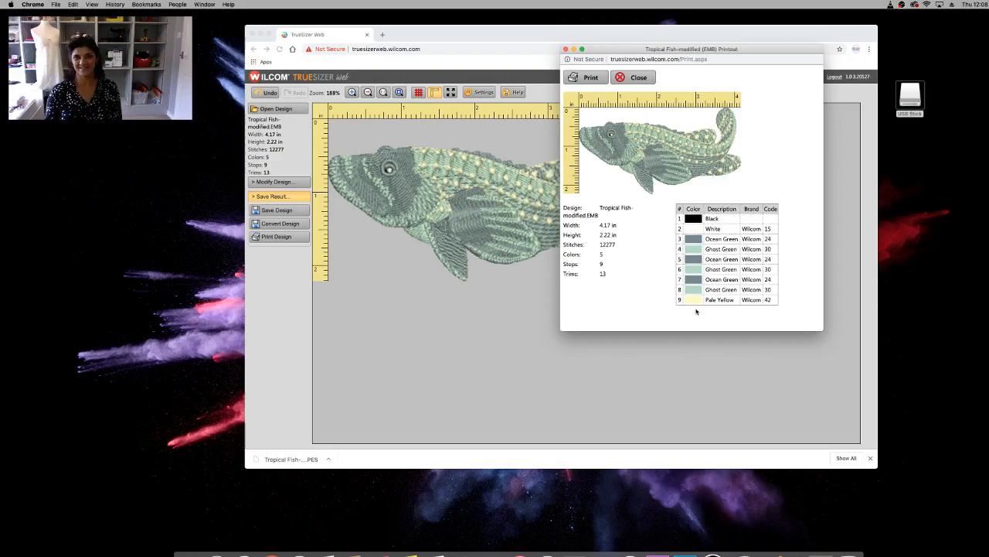
{"action": "mouse_move", "coordinate": [723, 247]}
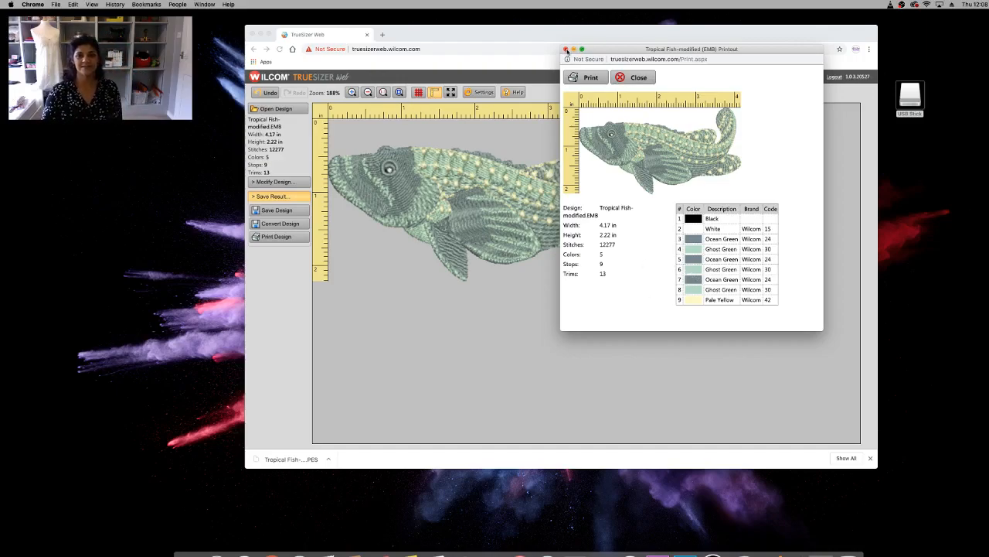
{"action": "left_click", "coordinate": [632, 78]}
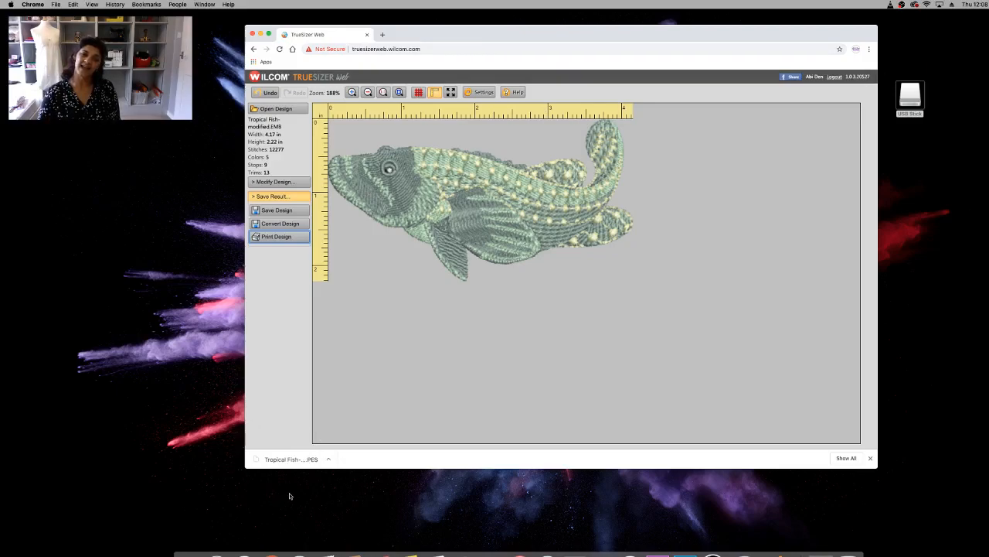
{"action": "mouse_move", "coordinate": [335, 483]}
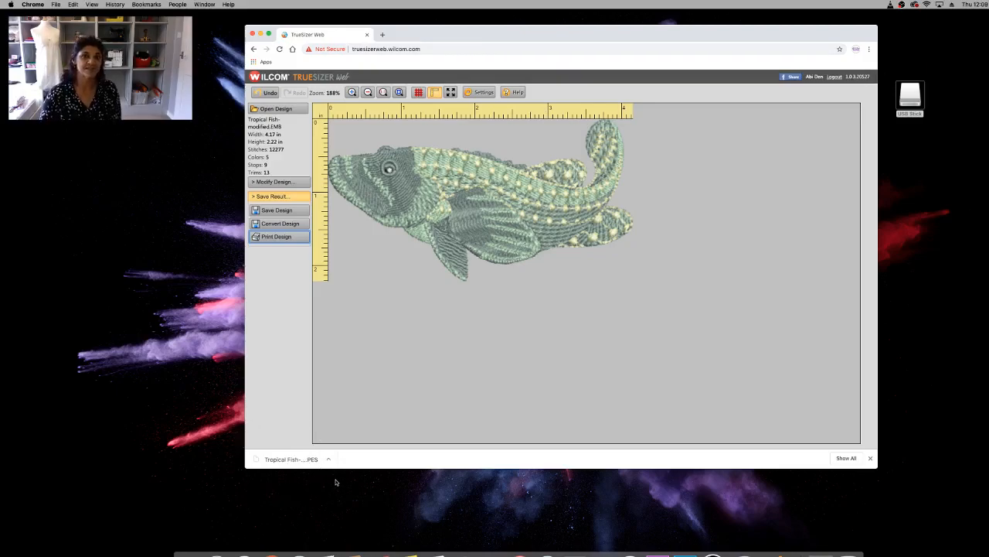
{"action": "mouse_move", "coordinate": [271, 487]}
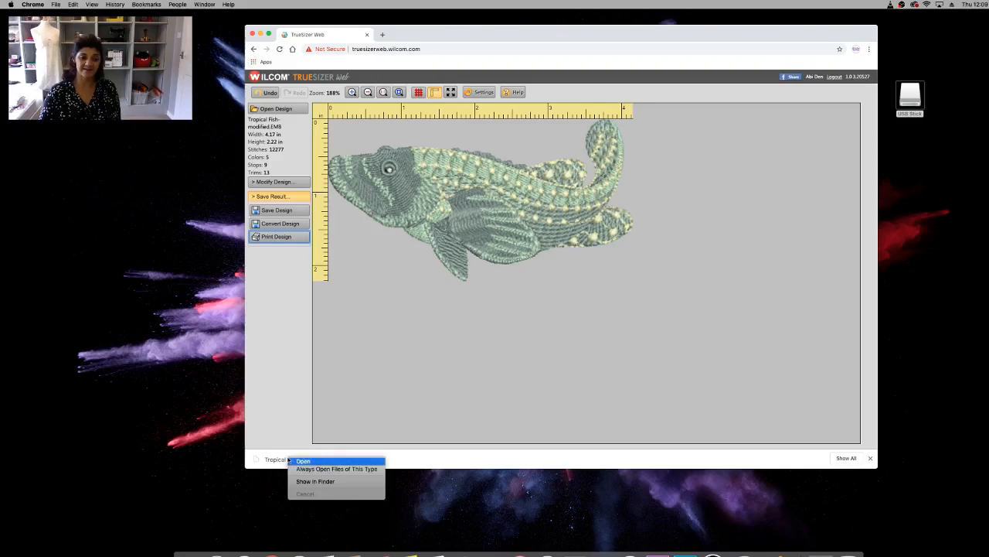
{"action": "mouse_move", "coordinate": [315, 480]}
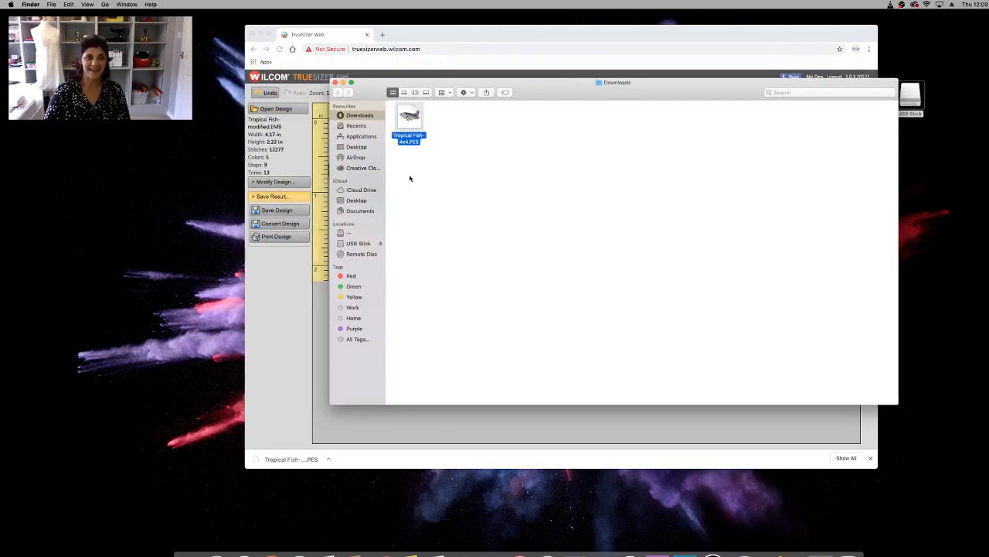
{"action": "mouse_move", "coordinate": [405, 172]}
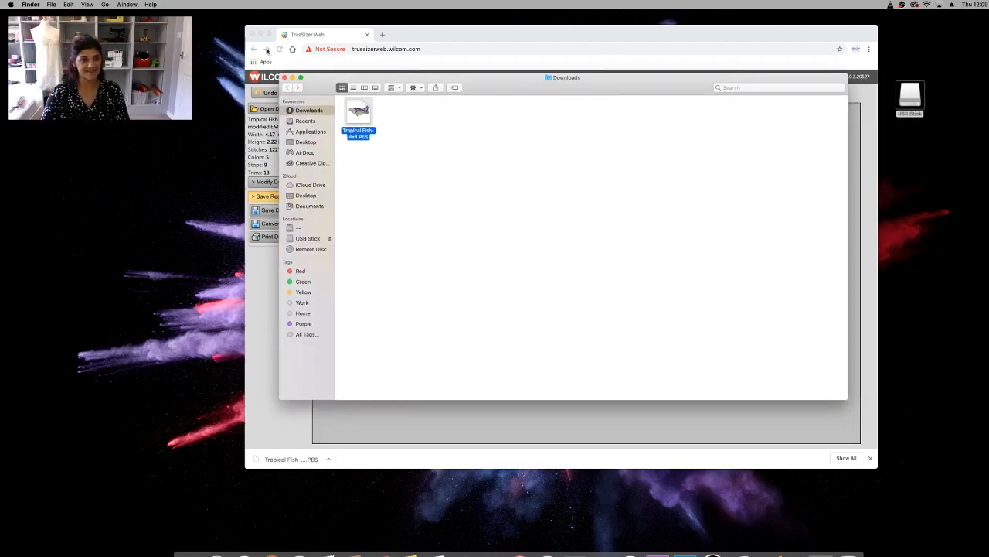
{"action": "left_click_drag", "start_coordinate": [358, 116], "coordinate": [850, 109]}
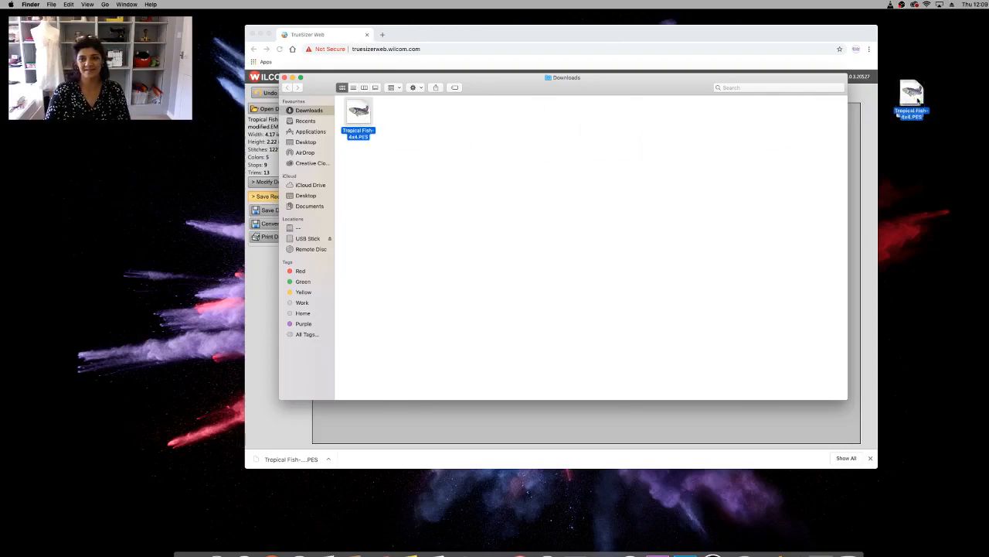
{"action": "left_click", "coordinate": [307, 238]}
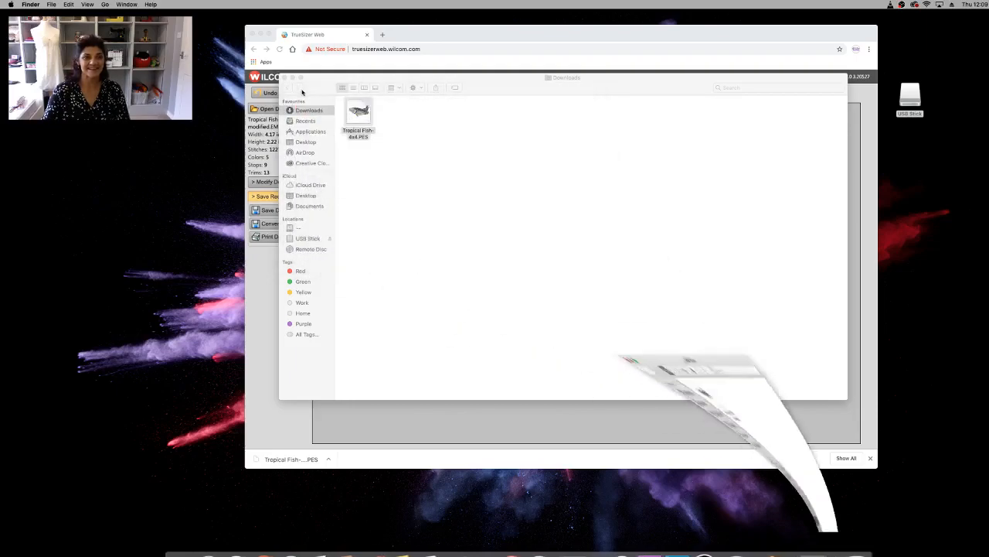
{"action": "right_click", "coordinate": [909, 99]}
{"action": "type", "text": "Embroider"}
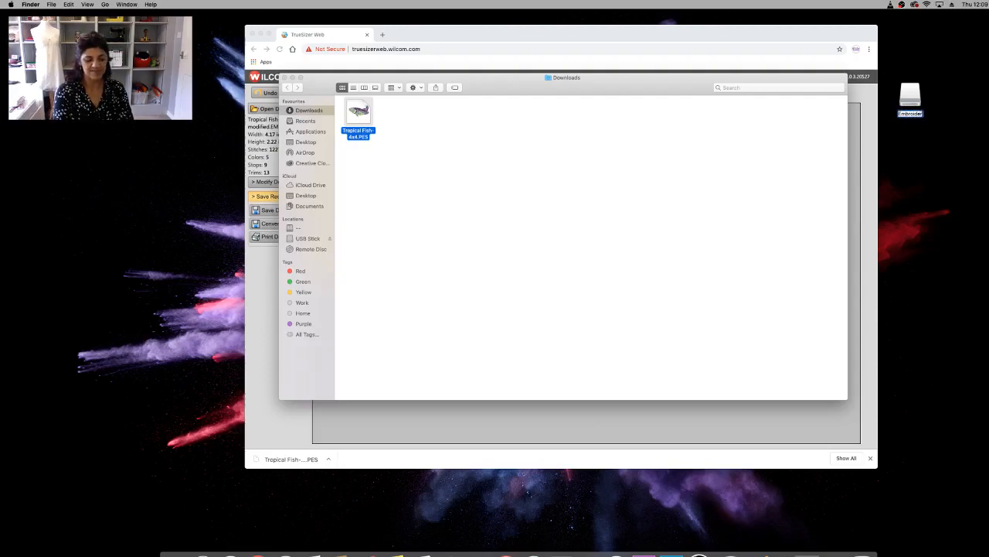
{"action": "double_click", "coordinate": [359, 111]}
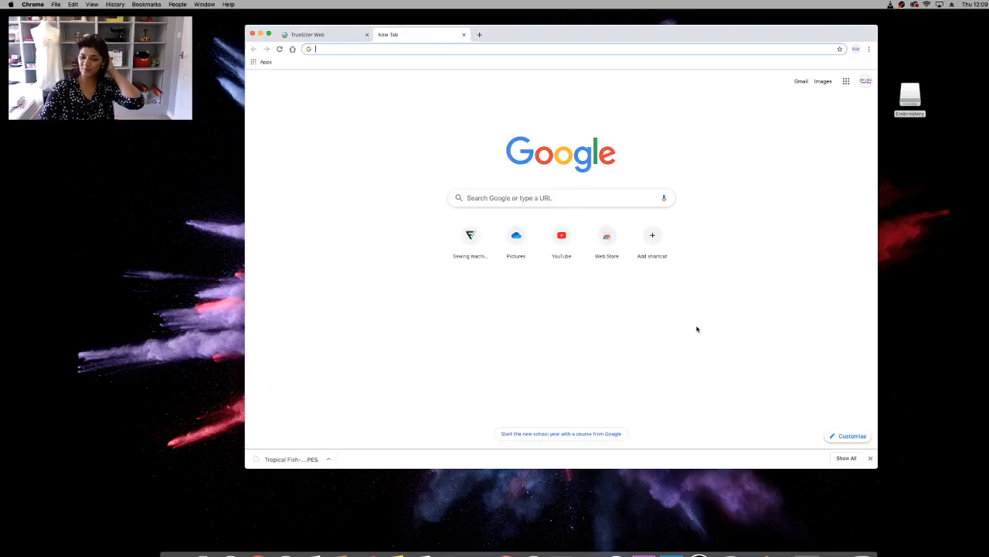
Search for 'Brother eu embroidery design' and open the Brother Projects and Free Patterns result
{"action": "left_click", "coordinate": [545, 198]}
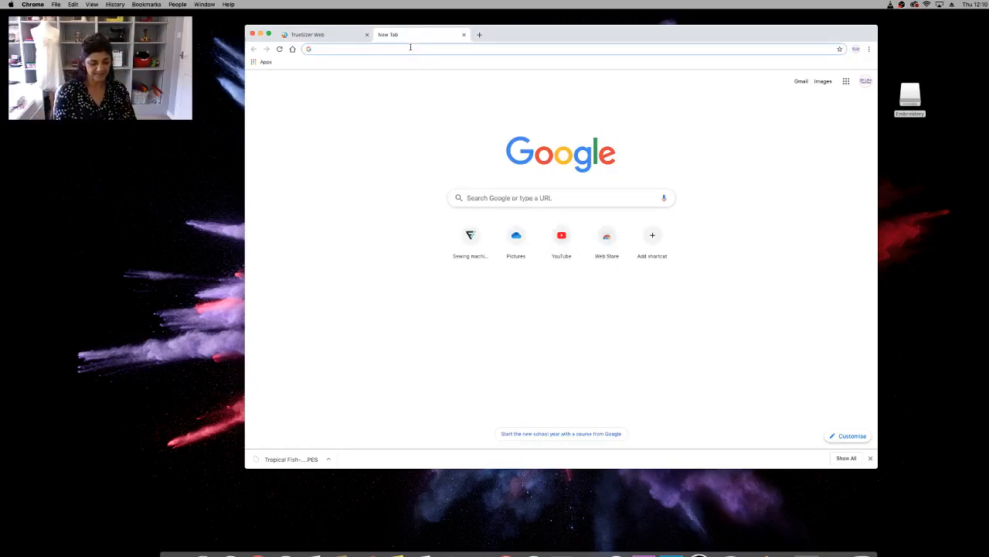
{"action": "type", "text": "Brother eu embroidery design"}
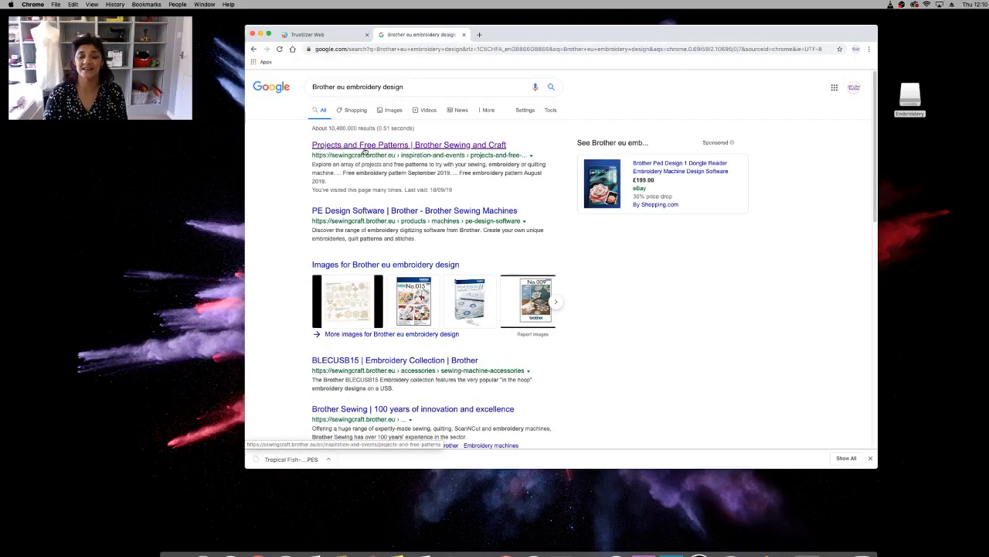
{"action": "left_click", "coordinate": [408, 145]}
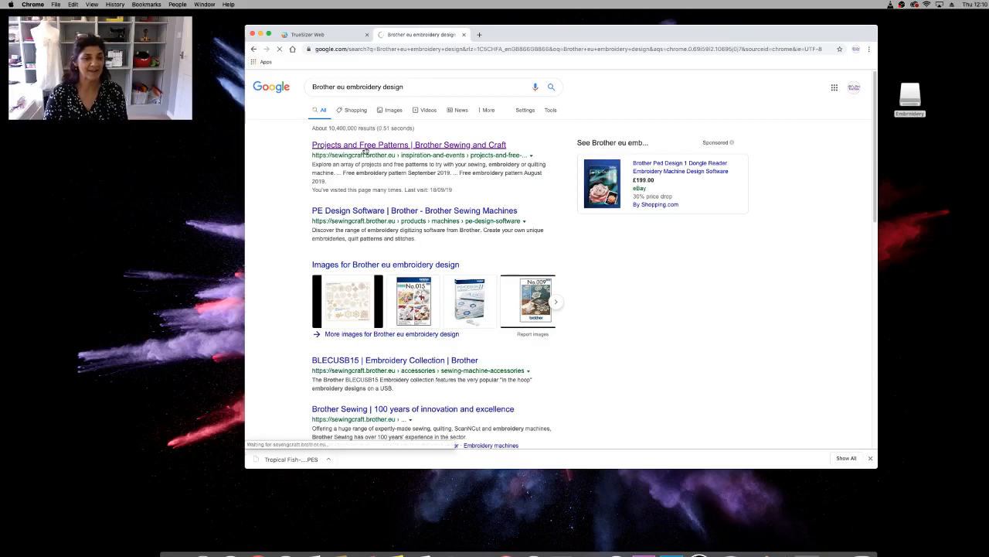
{"action": "left_click", "coordinate": [403, 145]}
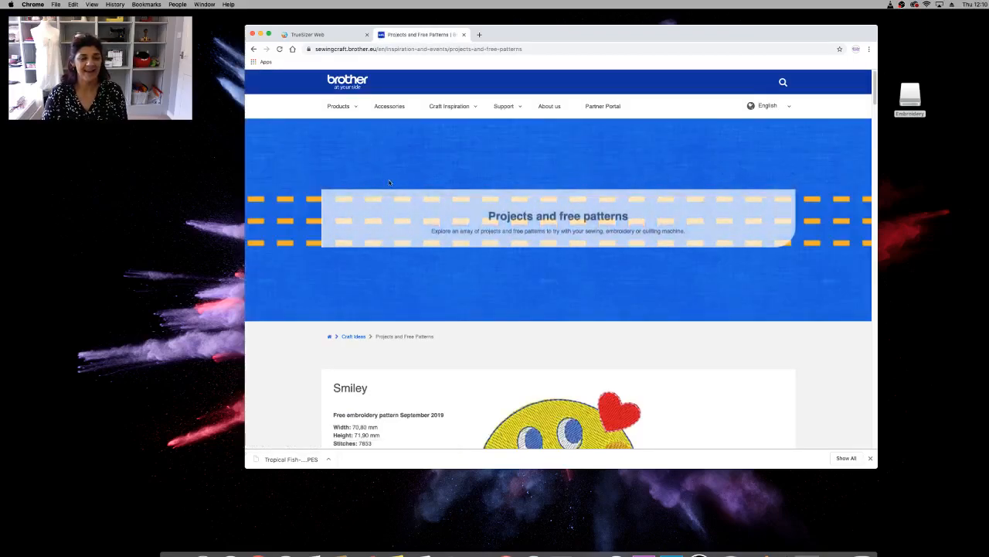
Scroll down the free patterns page until the Flamingo embroidery design is visible
{"action": "scroll", "scroll_direction": "down", "scroll_amount": 3}
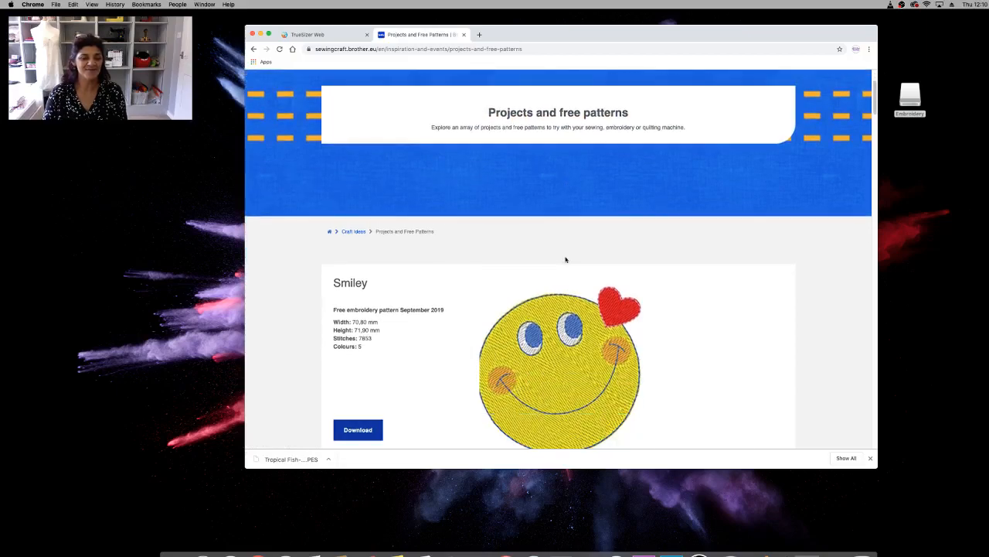
{"action": "scroll", "scroll_direction": "down", "scroll_amount": 3}
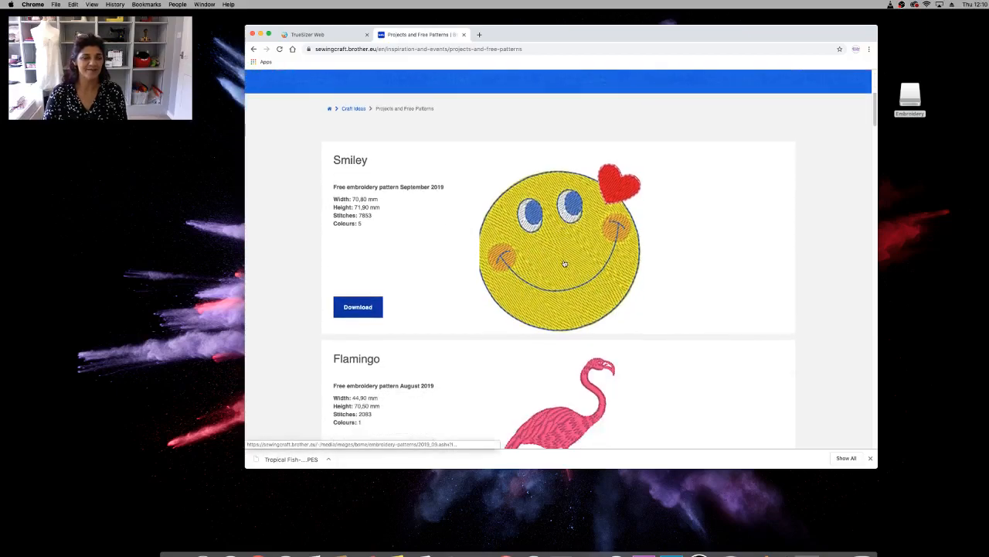
{"action": "scroll", "scroll_direction": "down", "scroll_amount": 3}
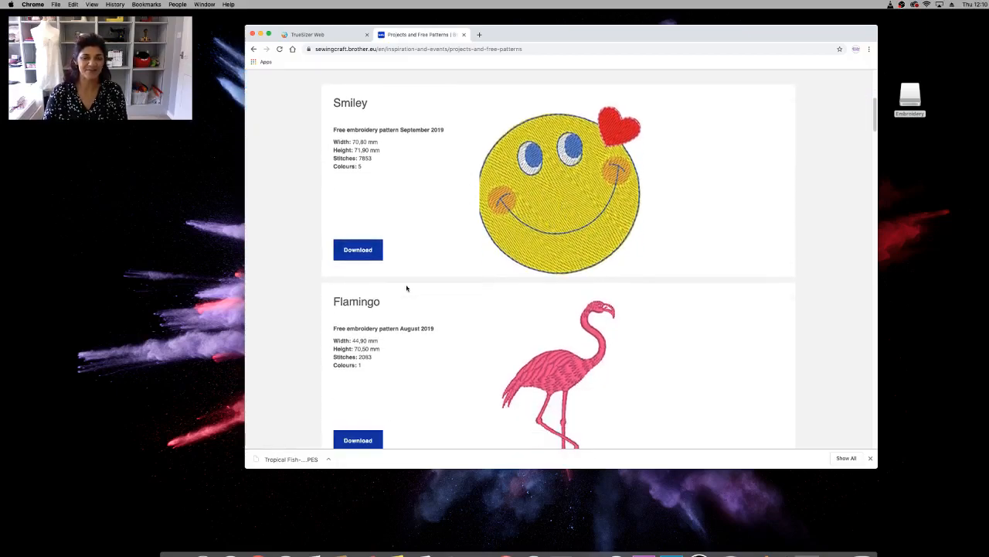
{"action": "scroll", "scroll_direction": "down", "scroll_amount": 3}
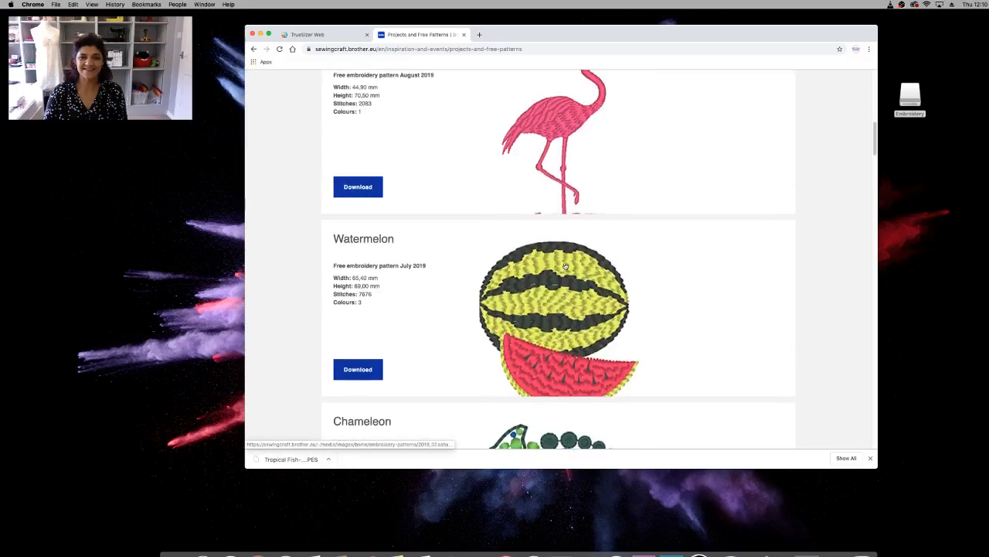
{"action": "scroll", "scroll_direction": "down", "scroll_amount": 3}
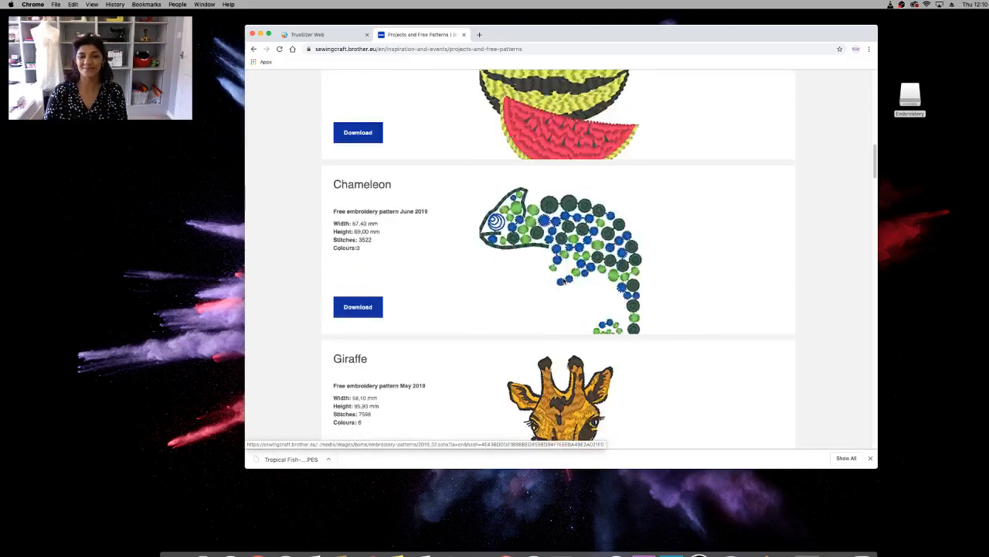
{"action": "scroll", "scroll_direction": "down", "scroll_amount": 3}
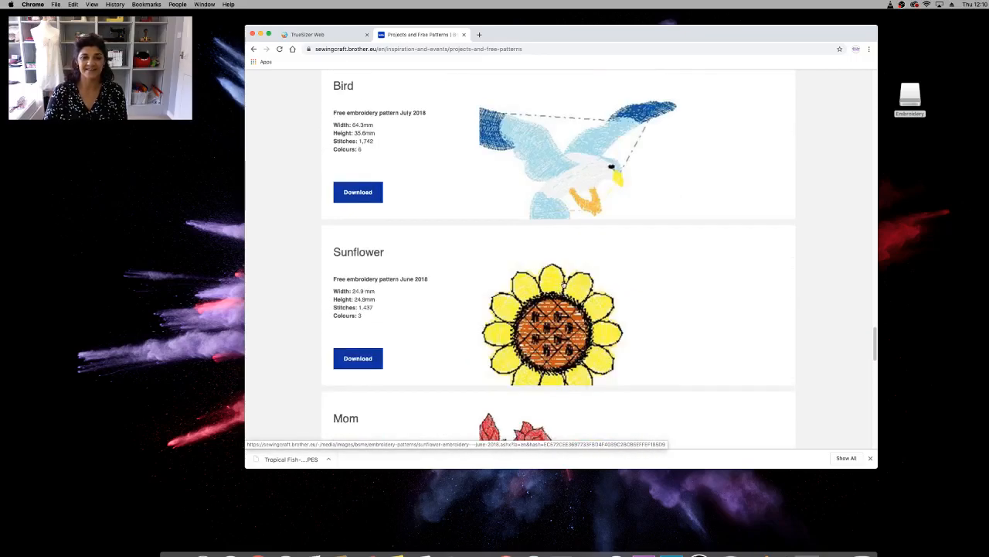
{"action": "scroll", "scroll_direction": "down", "scroll_amount": 3}
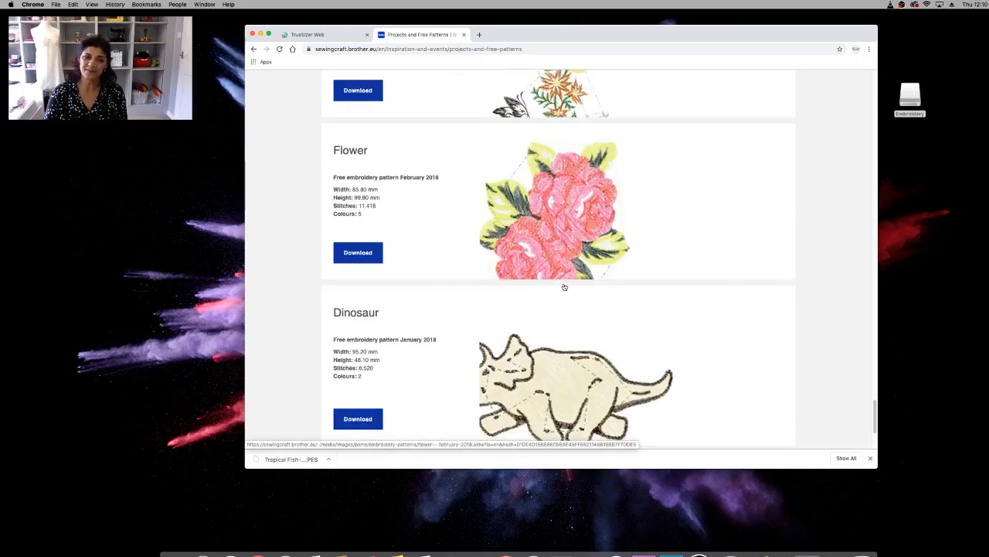
{"action": "scroll", "scroll_direction": "down", "scroll_amount": 3}
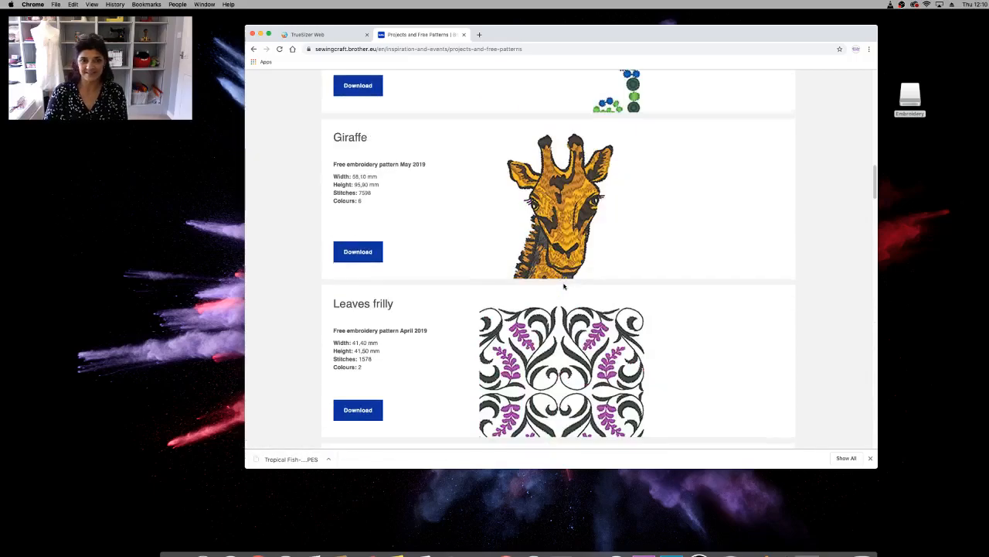
{"action": "scroll", "scroll_direction": "down", "scroll_amount": 3}
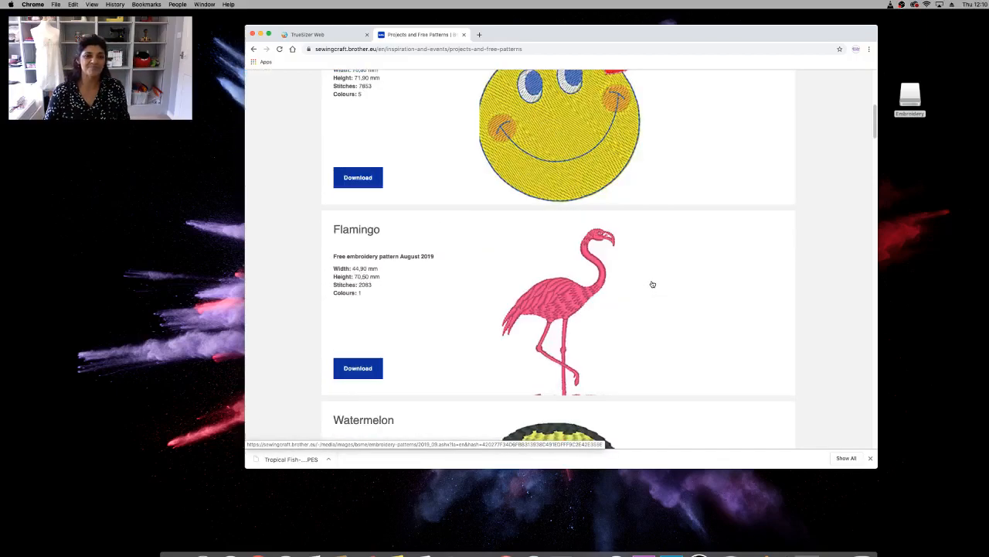
{"action": "scroll", "scroll_direction": "down", "scroll_amount": 3}
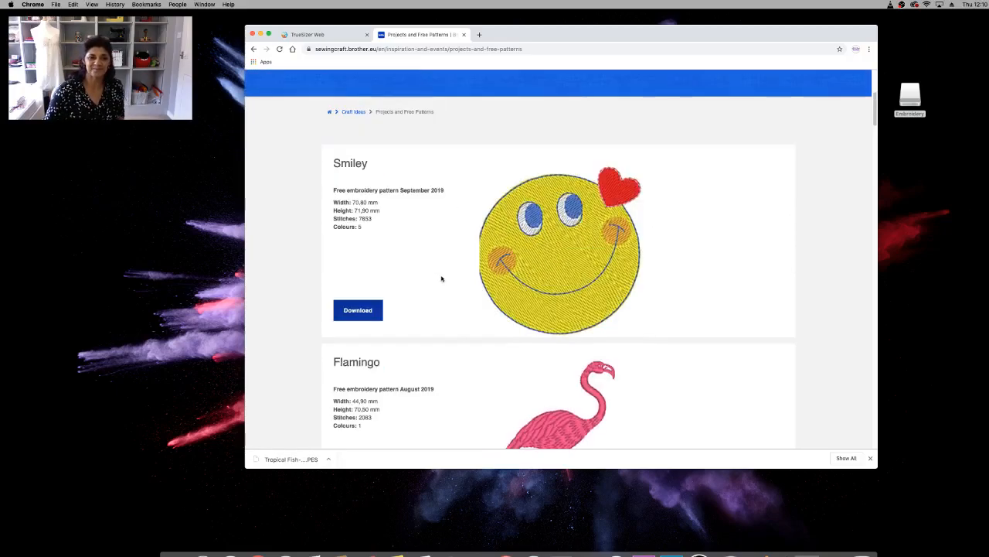
{"action": "scroll", "scroll_direction": "down", "scroll_amount": 3}
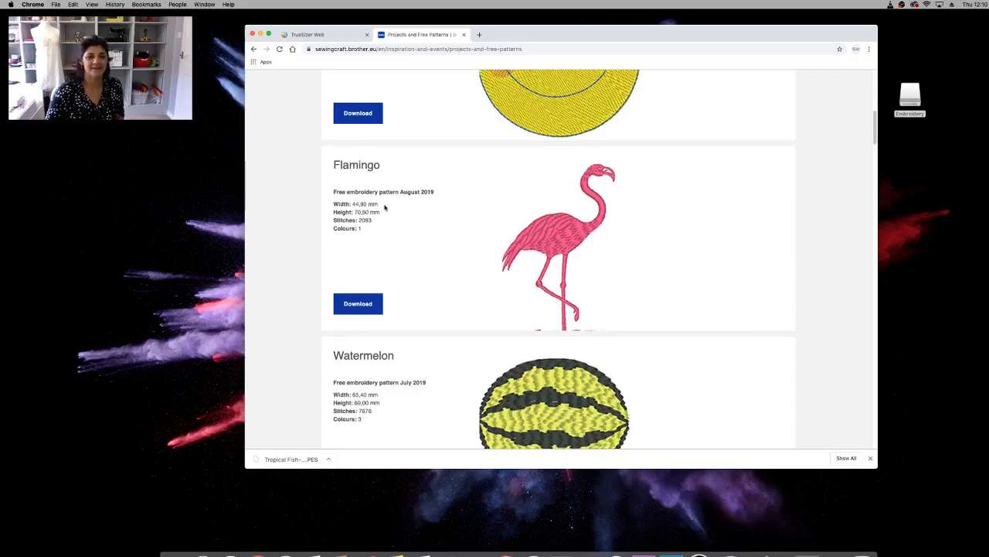
{"action": "mouse_move", "coordinate": [343, 238]}
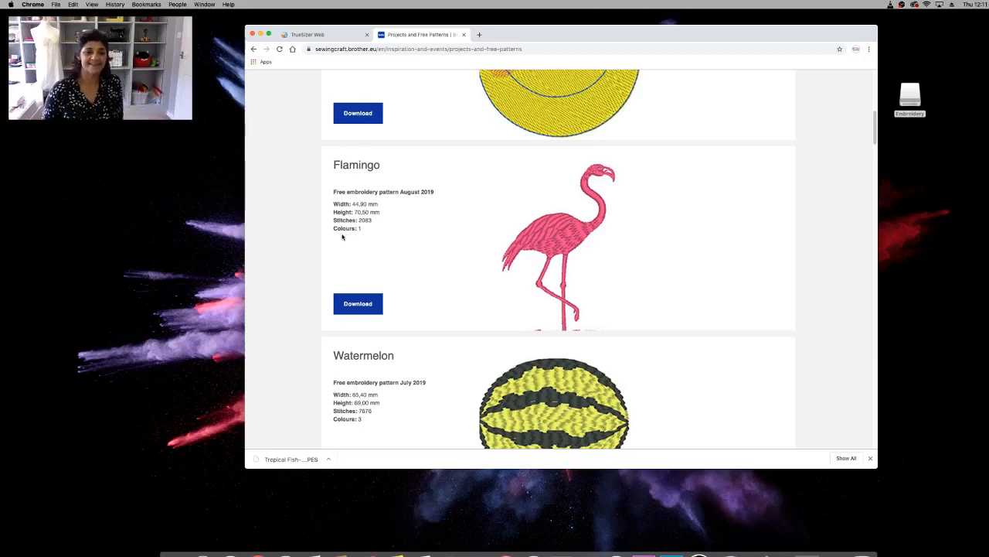
Download the Flamingo pattern and reveal its file in Finder's Downloads folder
{"action": "left_click", "coordinate": [358, 303]}
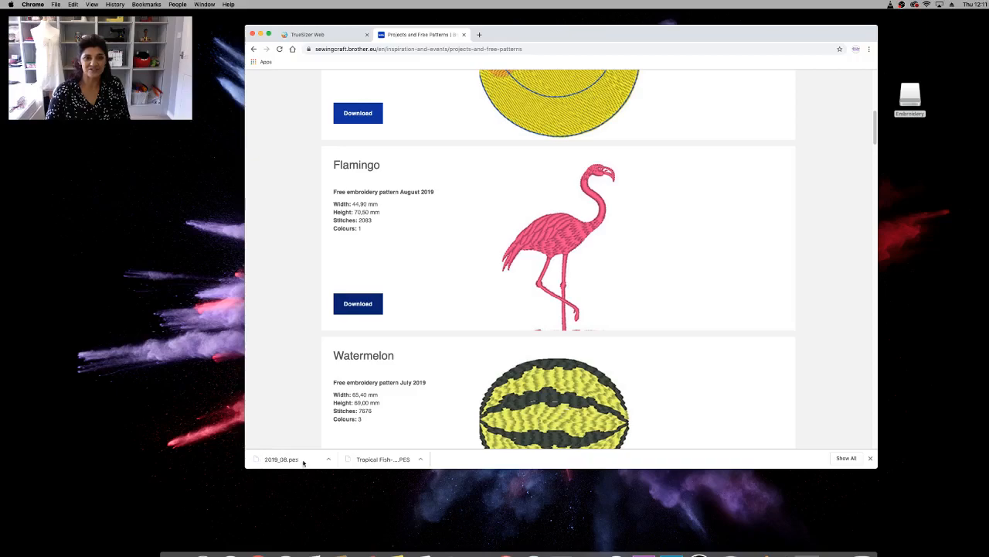
{"action": "mouse_move", "coordinate": [281, 458]}
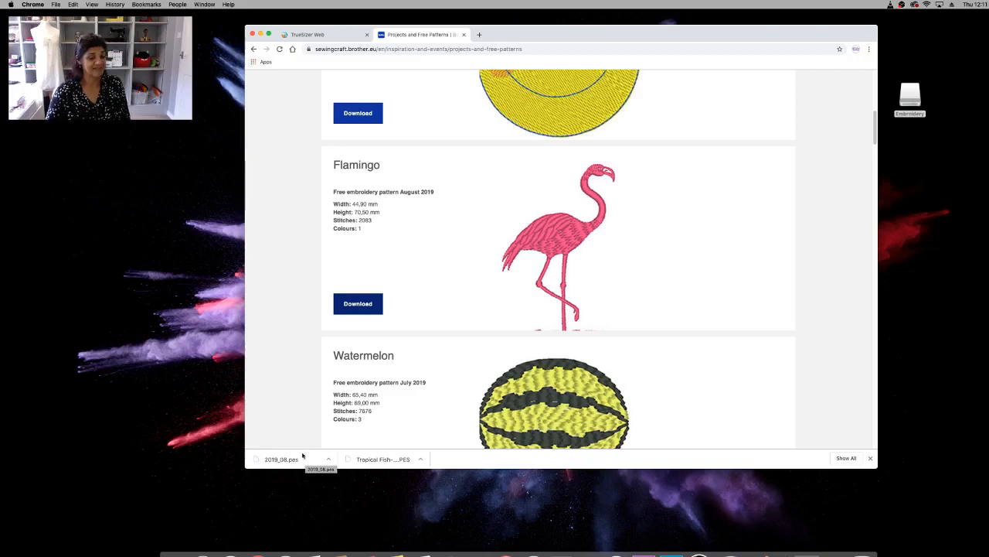
{"action": "left_click", "coordinate": [328, 459]}
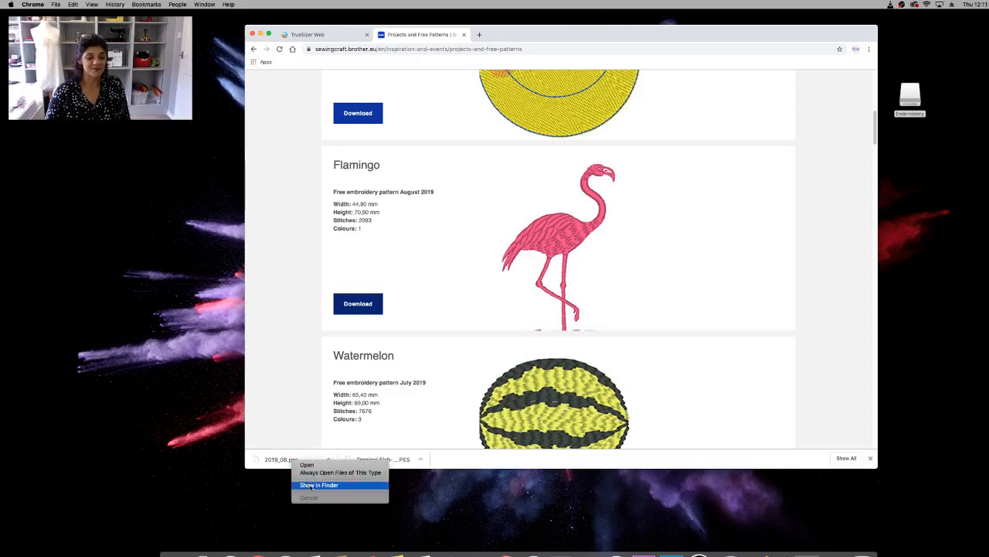
{"action": "left_click", "coordinate": [318, 486]}
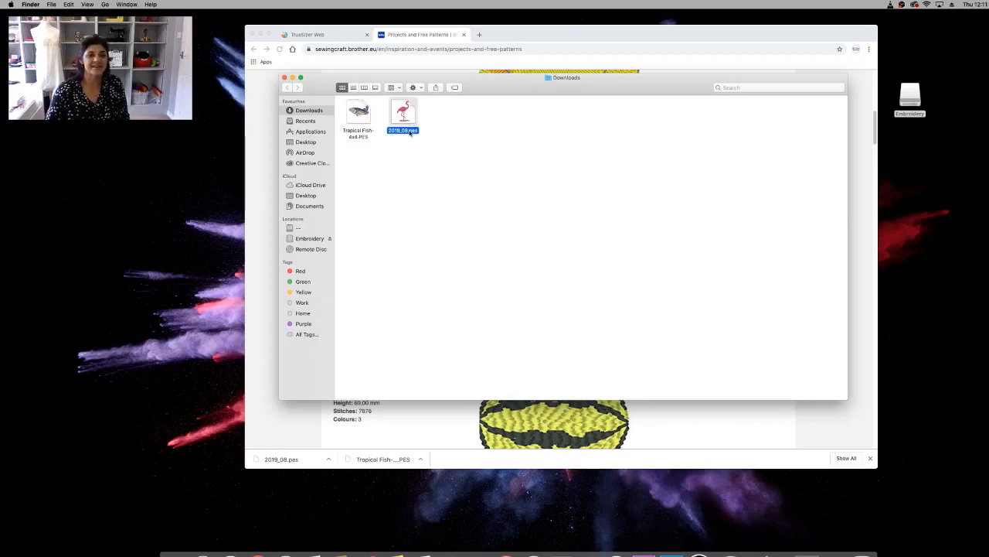
Rename the downloaded 2018_08 file to 'flamingo' and copy it onto the Embroidery drive
{"action": "right_click", "coordinate": [402, 115]}
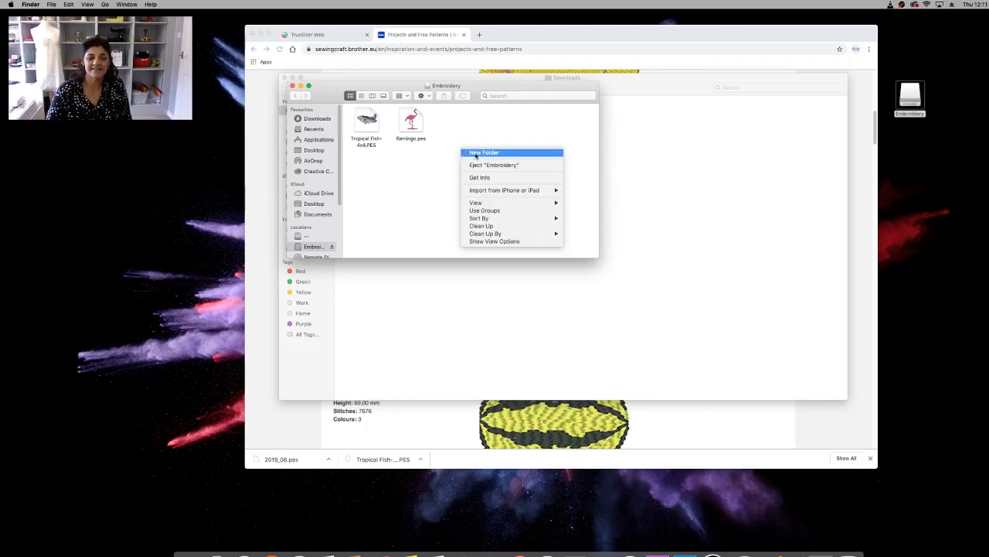
Create a 'Free Brother Designs' folder on the stick and move the flamingo file into it
{"action": "left_click", "coordinate": [484, 153]}
{"action": "type", "text": "Brother Designs"}
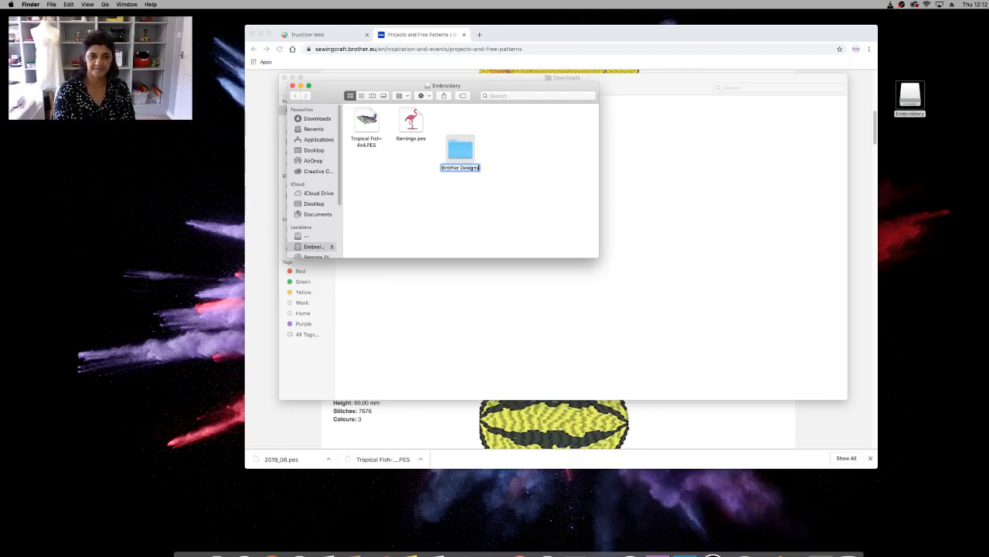
{"action": "type", "text": "Free Brother Designs"}
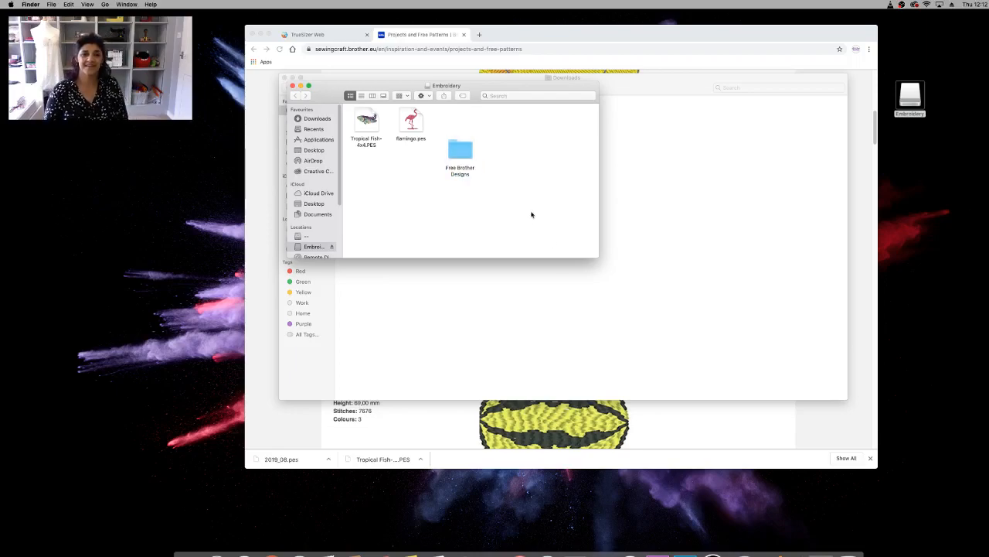
{"action": "left_click_drag", "start_coordinate": [411, 121], "coordinate": [454, 147]}
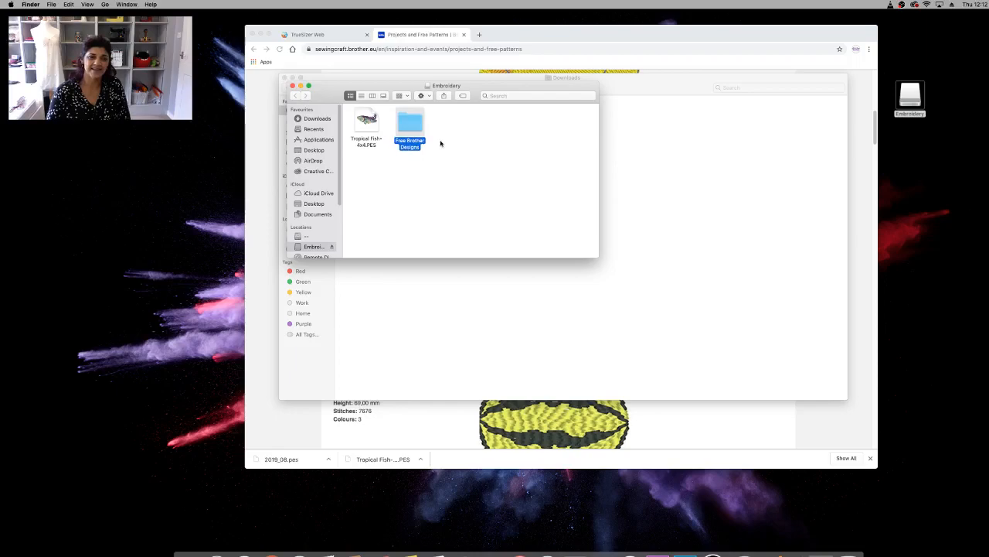
Create a second folder on the stick named 'Wilcom'
{"action": "right_click", "coordinate": [441, 142]}
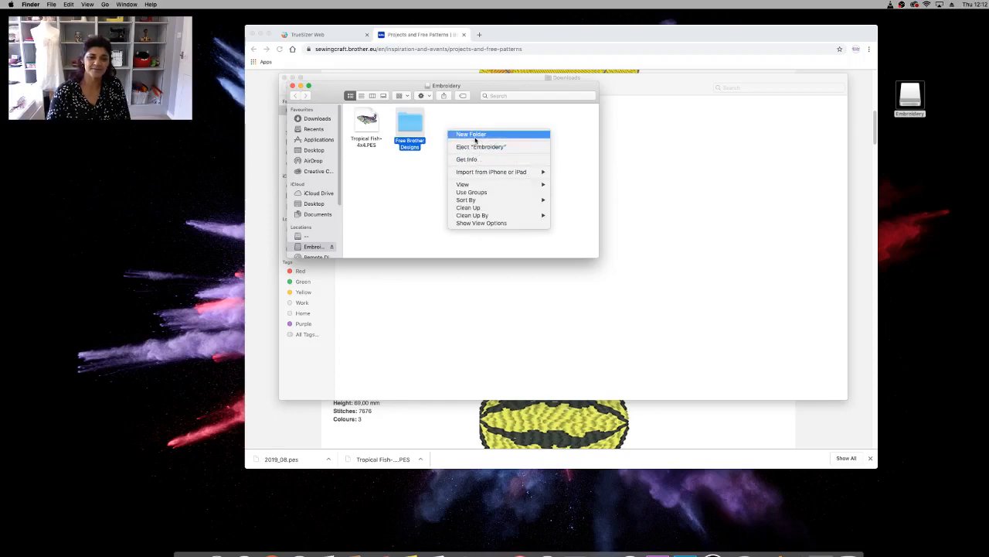
{"action": "left_click", "coordinate": [469, 133]}
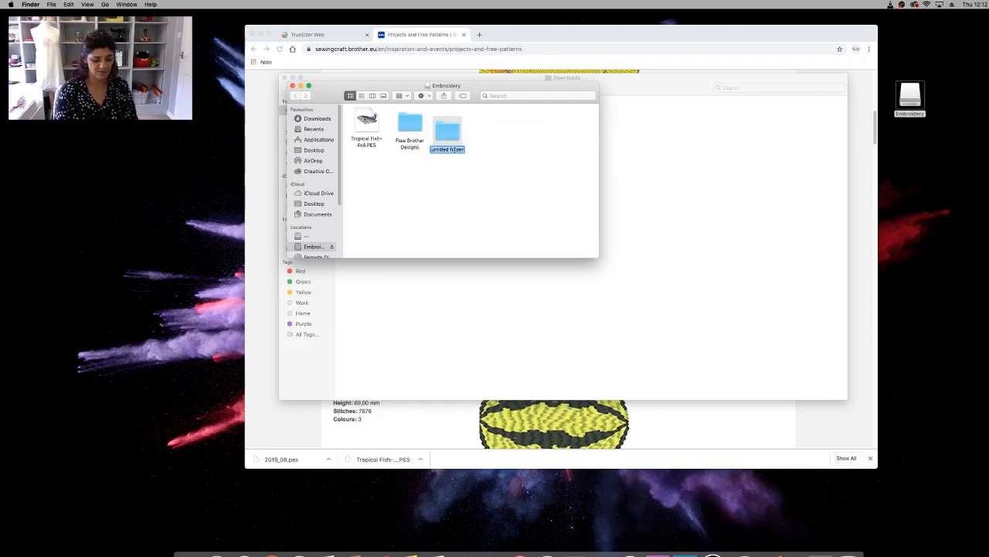
{"action": "type", "text": "Wilcom"}
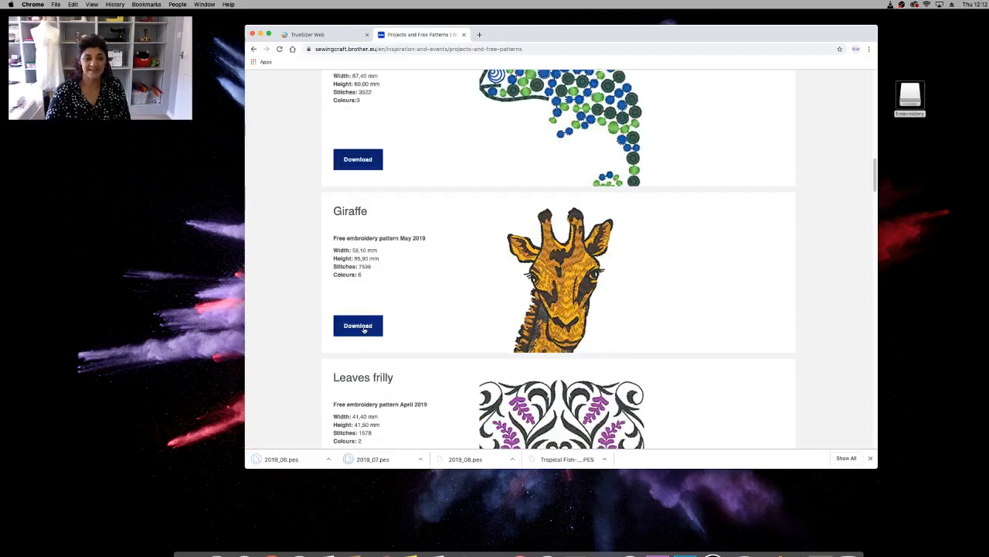
Scroll the Brother patterns page to download more designs such as Giraffe and Leaves frilly
{"action": "scroll", "scroll_direction": "down", "scroll_amount": 3}
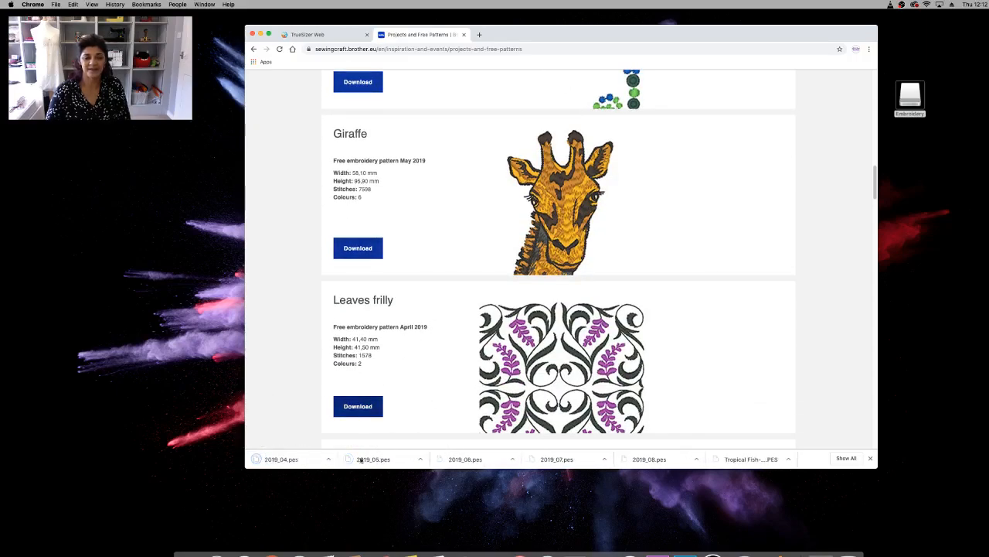
{"action": "mouse_move", "coordinate": [619, 394]}
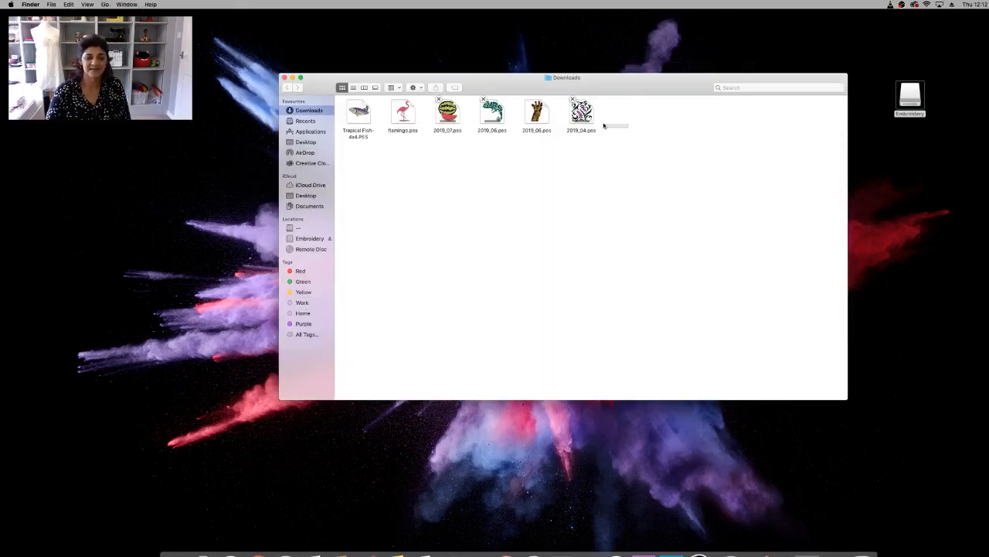
Select the four 2018 pattern files in Downloads and move them into Free Brother Designs
{"action": "left_click", "coordinate": [581, 111]}
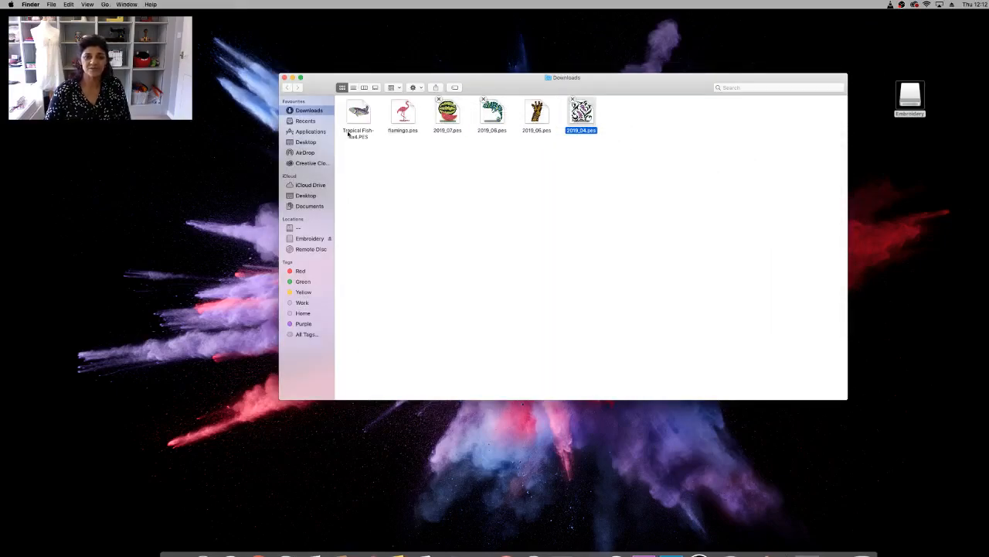
{"action": "left_click", "coordinate": [621, 142]}
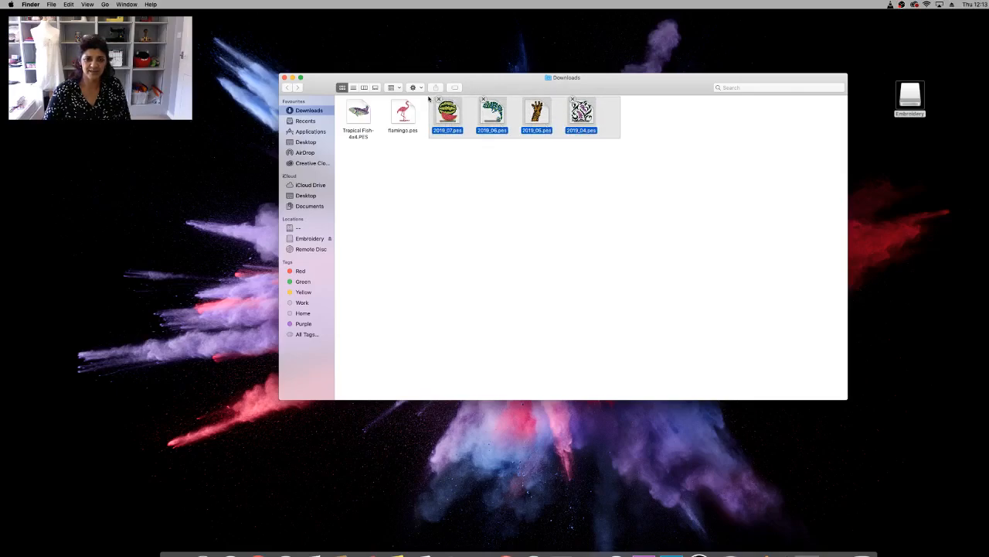
{"action": "left_click_drag", "start_coordinate": [566, 77], "coordinate": [550, 179]}
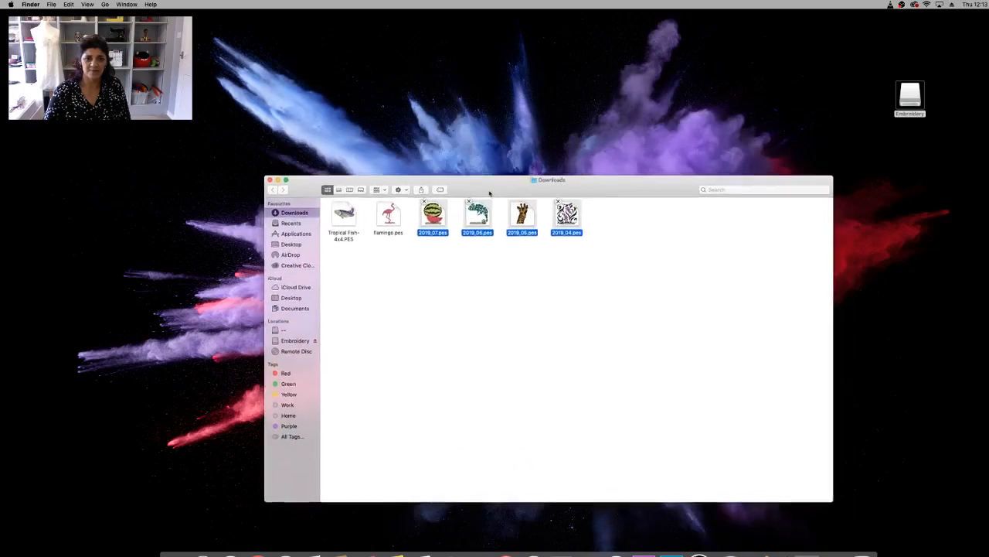
{"action": "left_click_drag", "start_coordinate": [550, 179], "coordinate": [609, 210]}
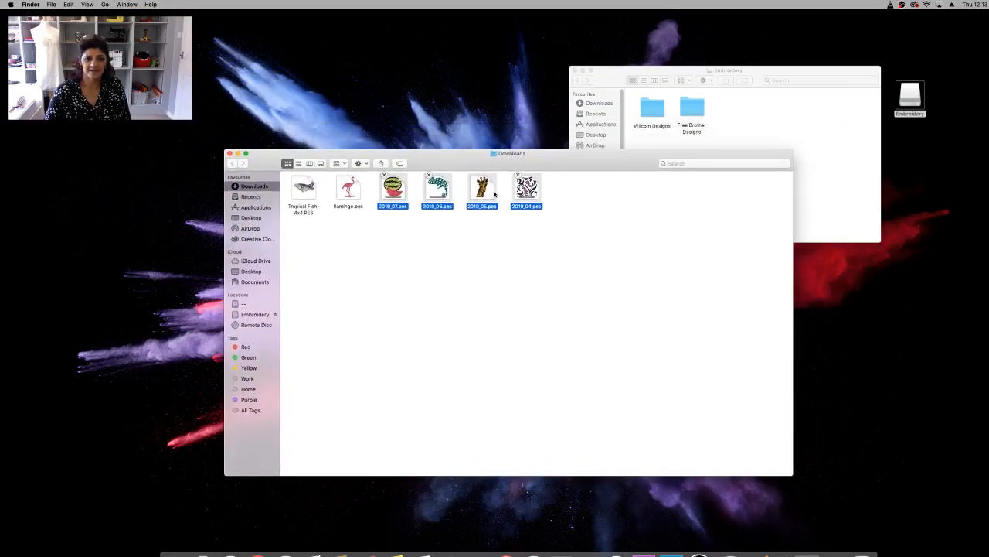
{"action": "left_click_drag", "start_coordinate": [482, 192], "coordinate": [702, 118]}
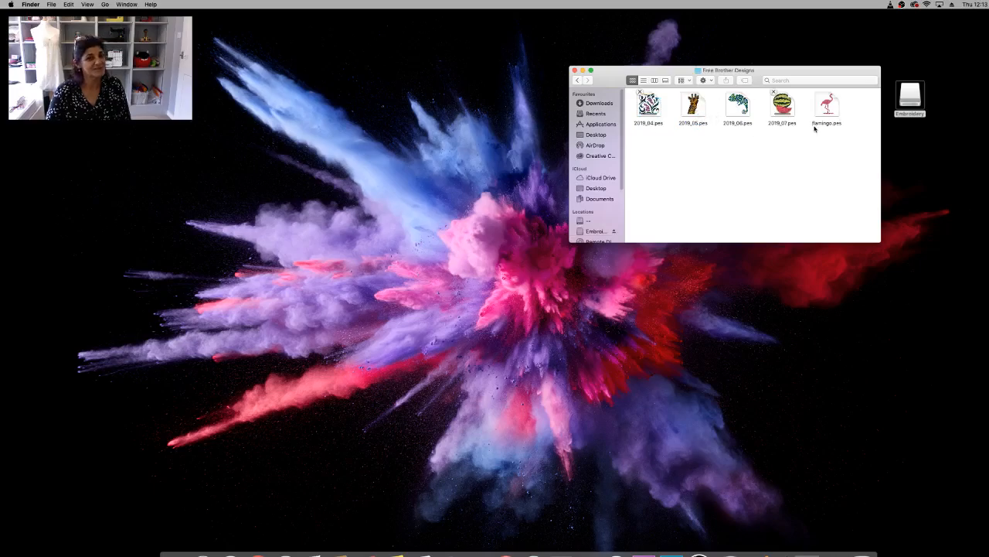
{"action": "mouse_move", "coordinate": [767, 74]}
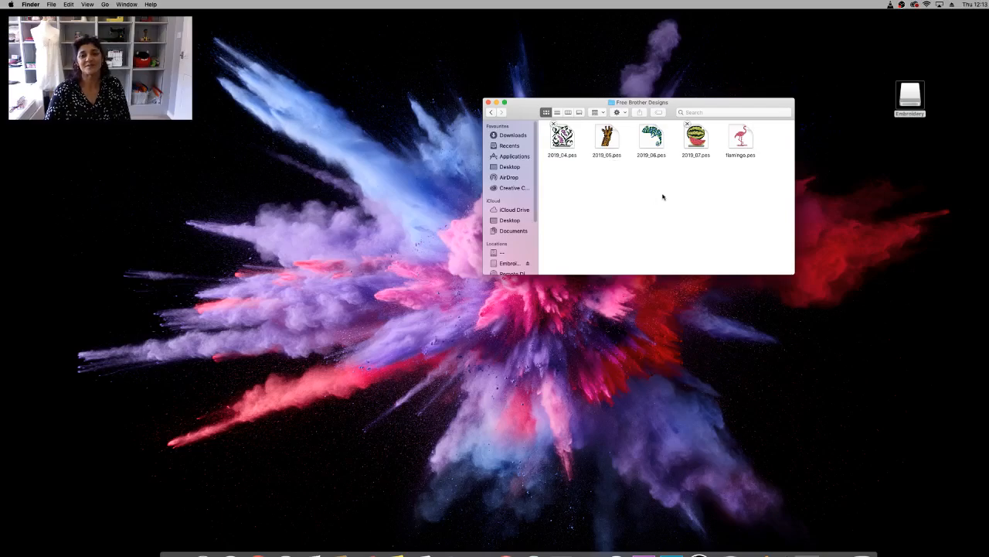
Close the designs window and eject the Embroidery USB drive from the desktop
{"action": "left_click", "coordinate": [489, 102]}
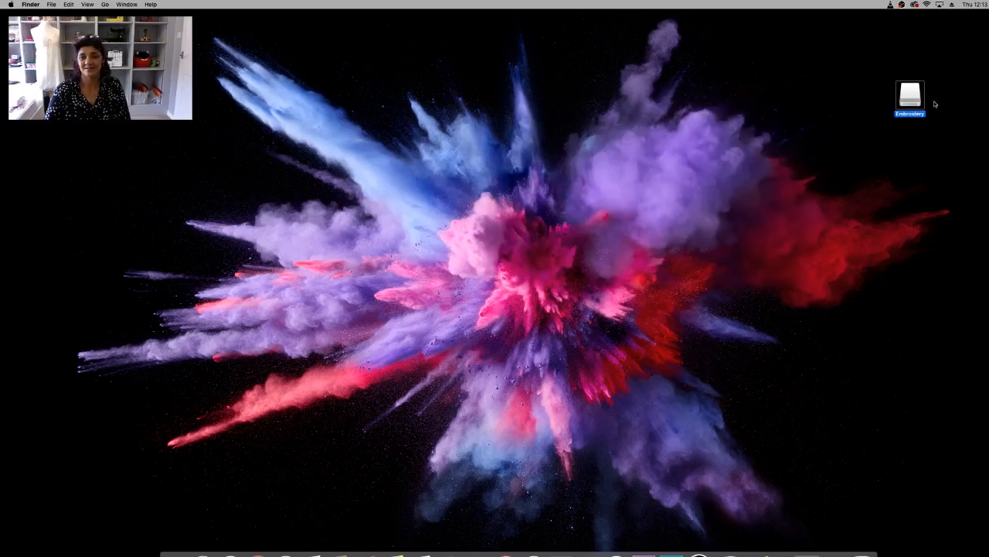
{"action": "right_click", "coordinate": [909, 94]}
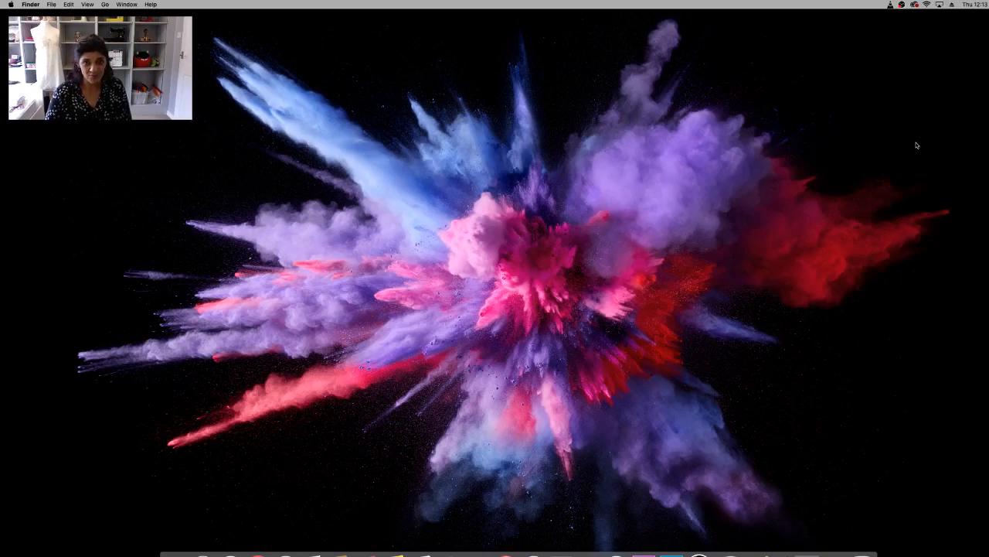
{"action": "mouse_move", "coordinate": [907, 164]}
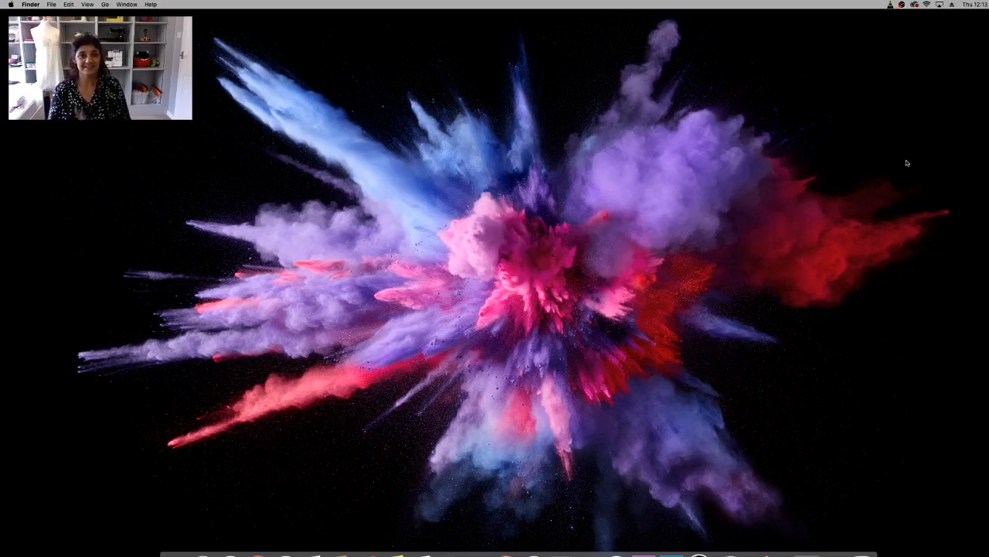